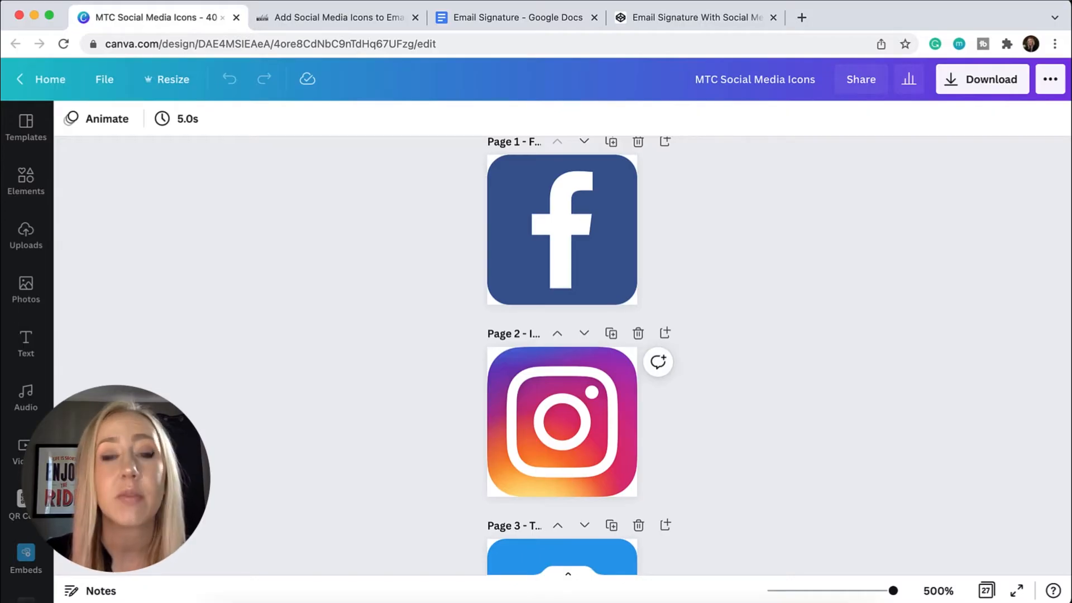
mouse_move(841, 340)
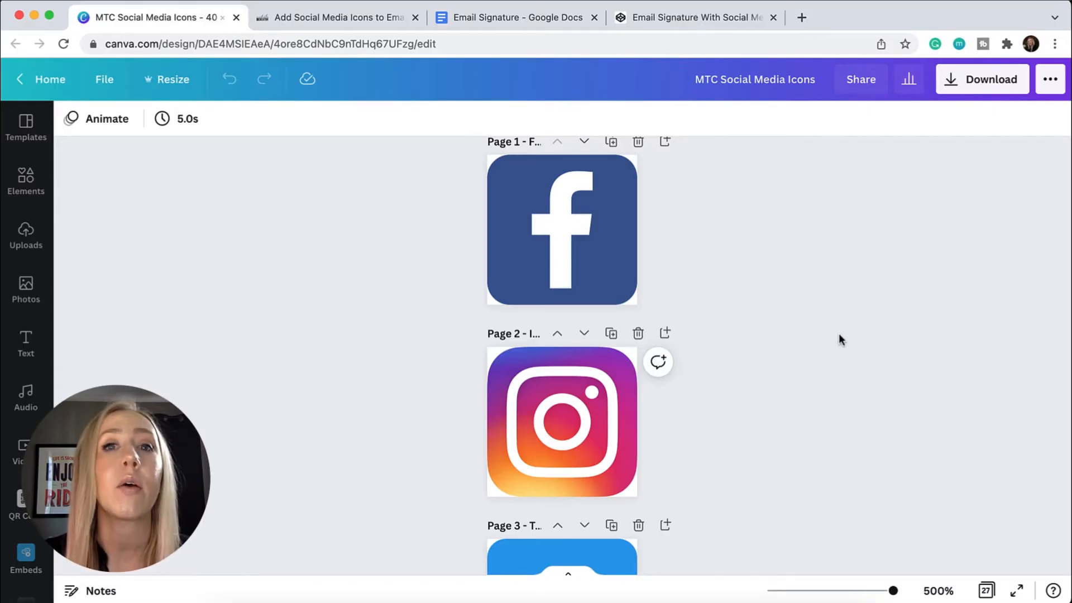
mouse_move(810, 307)
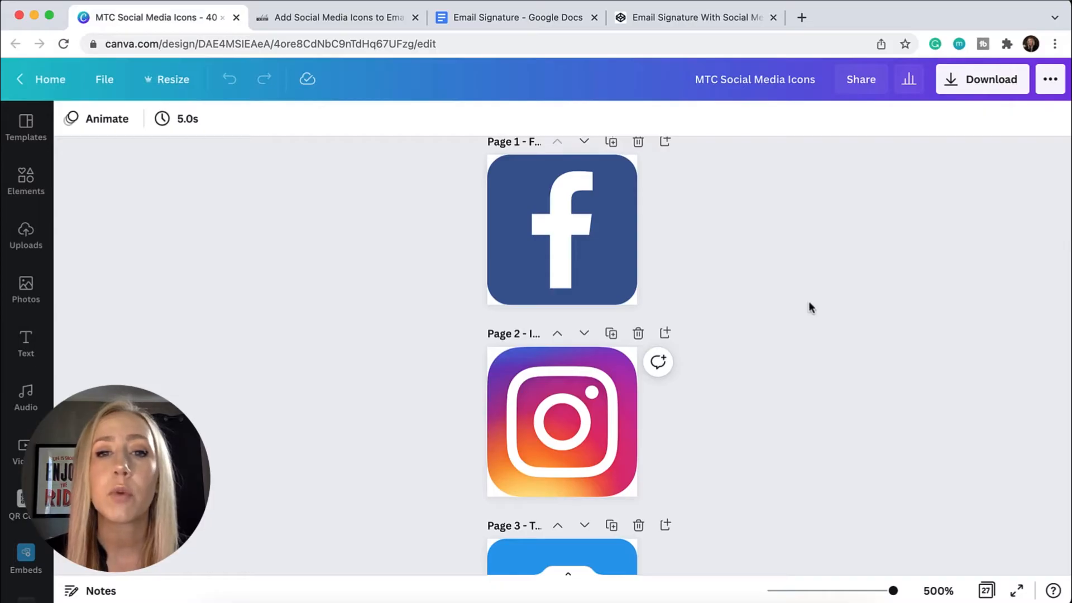
Recolour the black YouTube icon on page 26 dark red, then undo it back to black
scroll(down, 3)
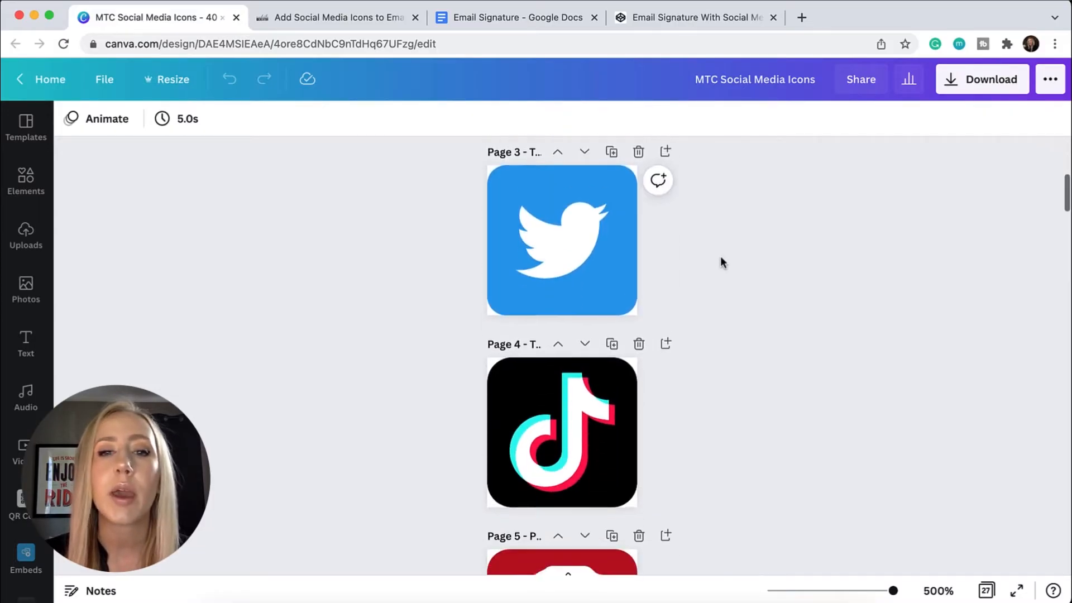
scroll(down, 3)
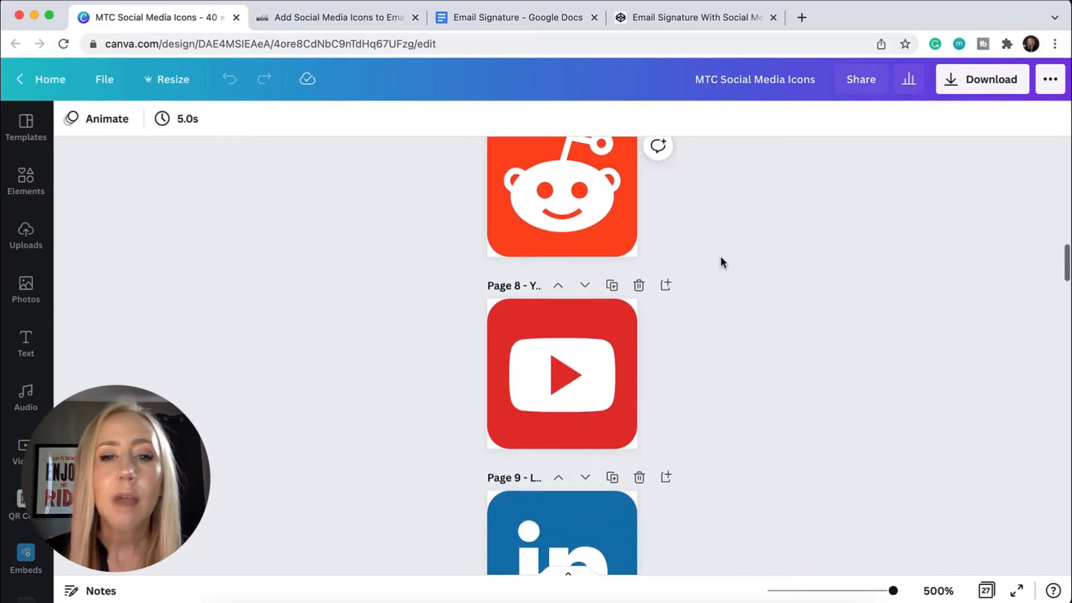
scroll(down, 3)
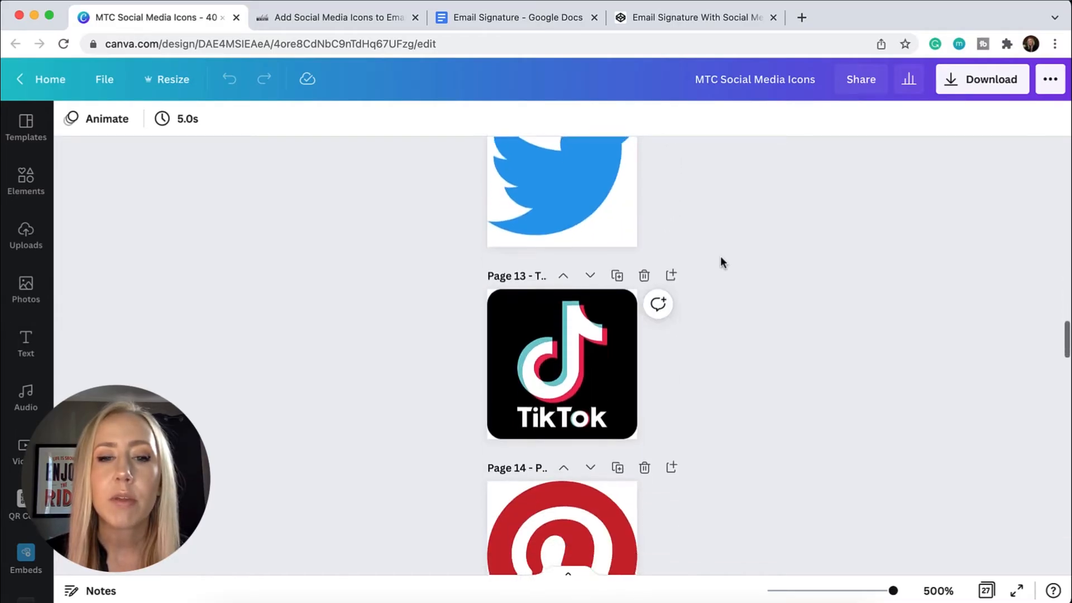
scroll(down, 3)
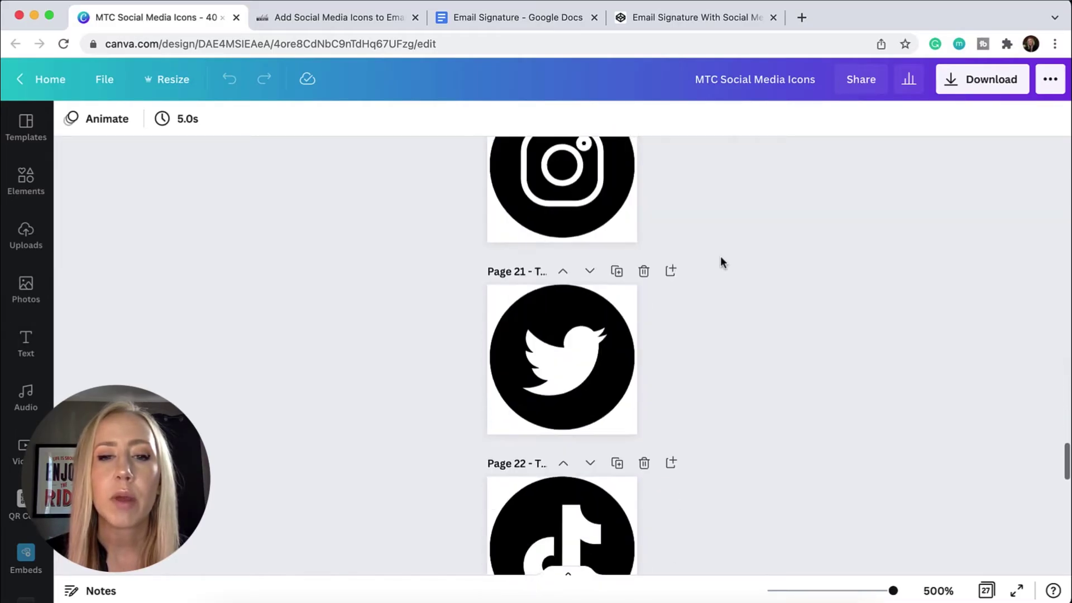
scroll(down, 3)
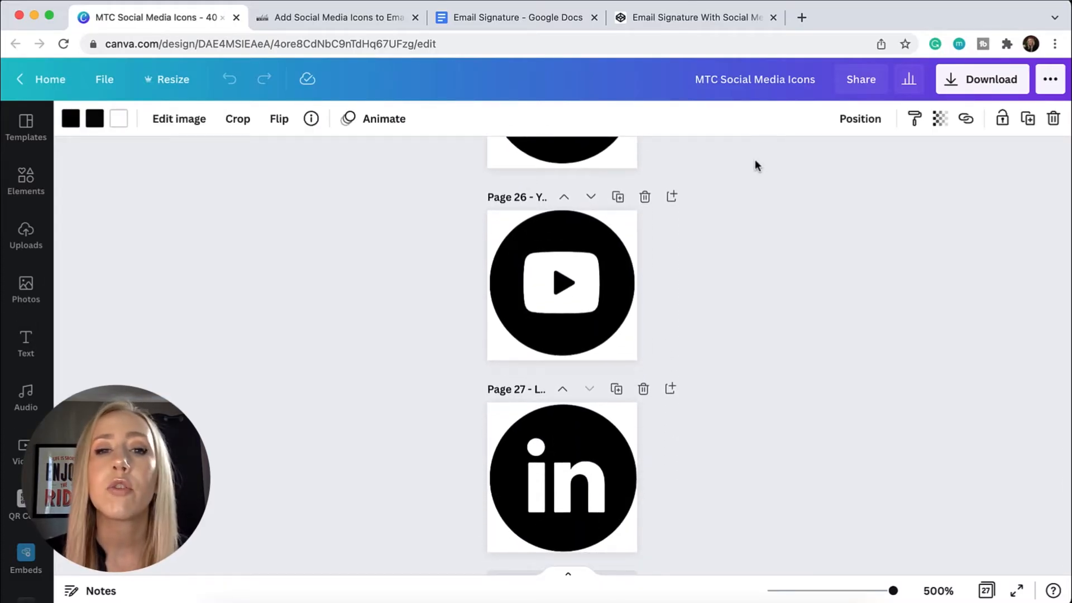
click(563, 285)
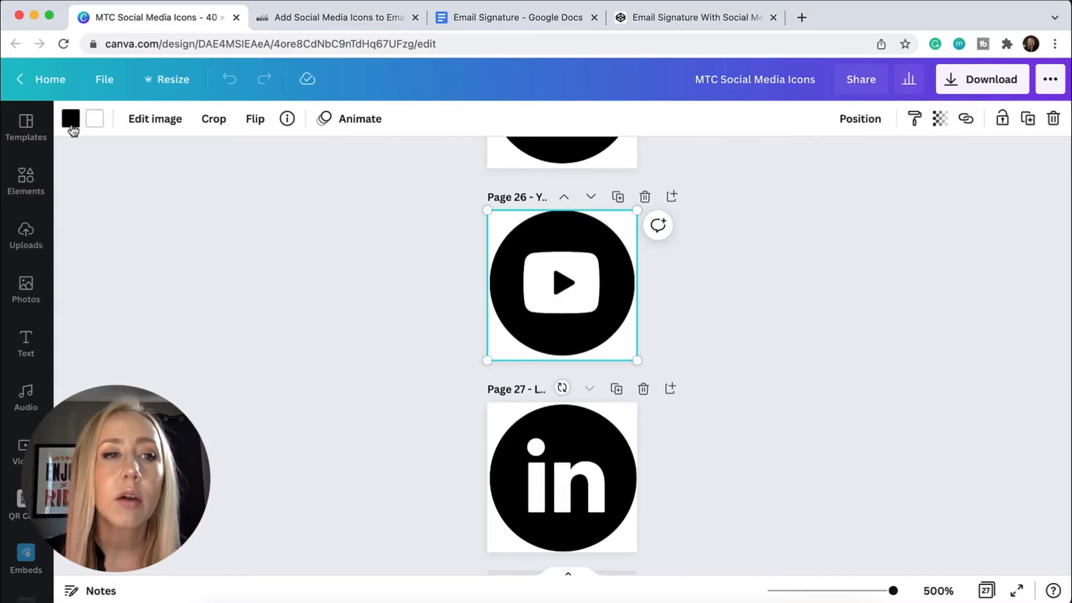
click(71, 118)
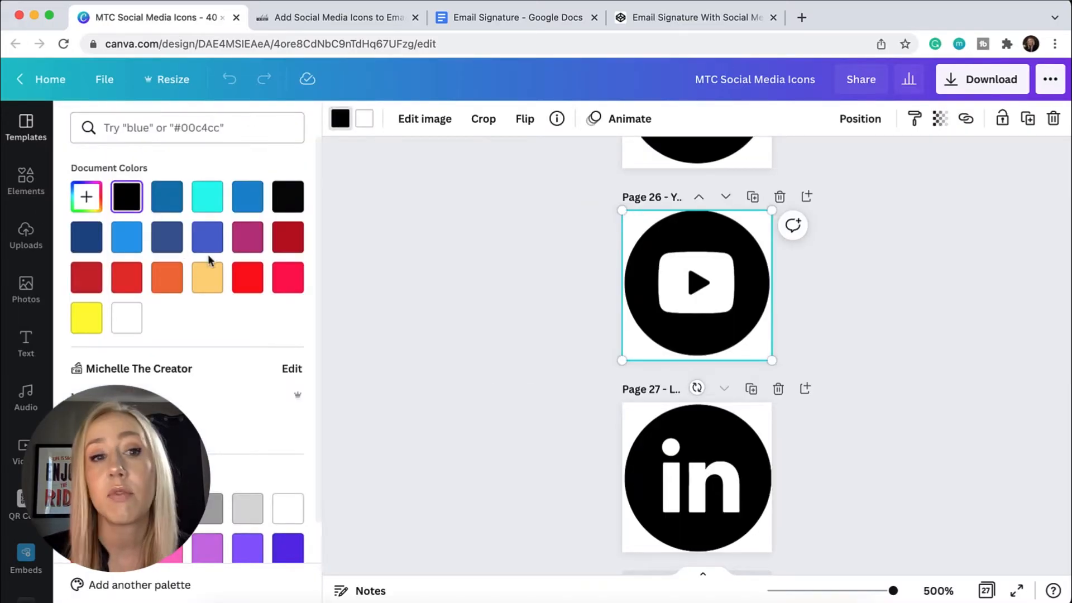
click(247, 277)
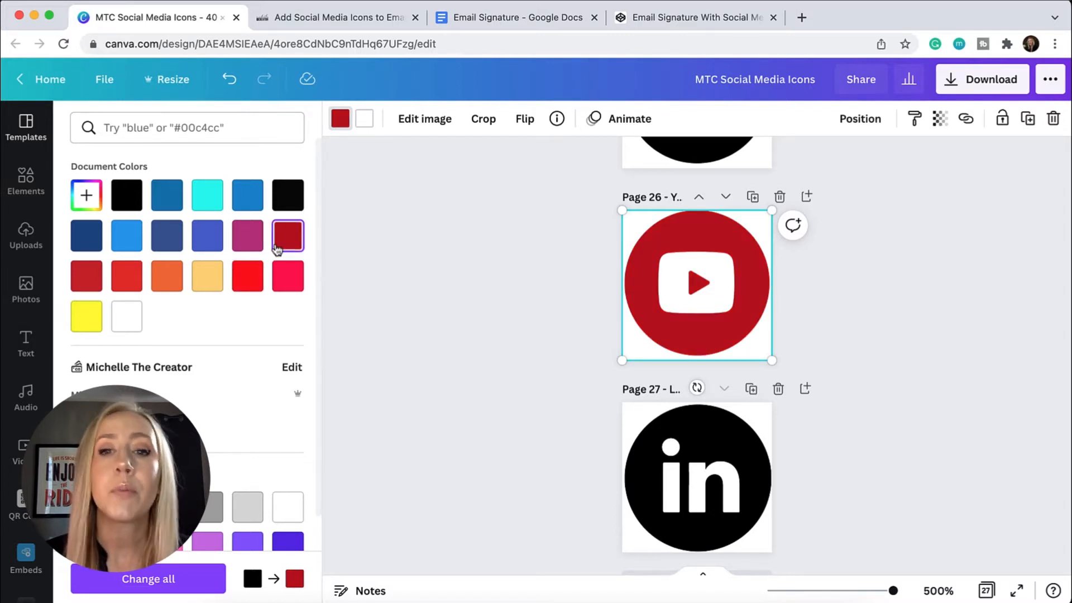
click(126, 195)
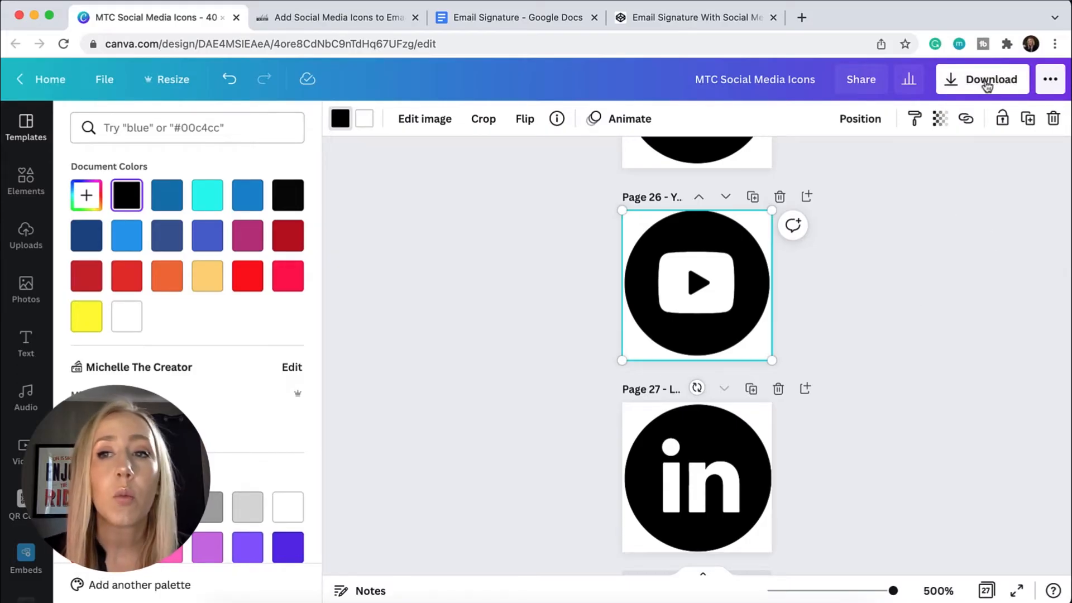
Start a PNG download of only pages 2 and 3, the Instagram and Twitter icons
click(981, 78)
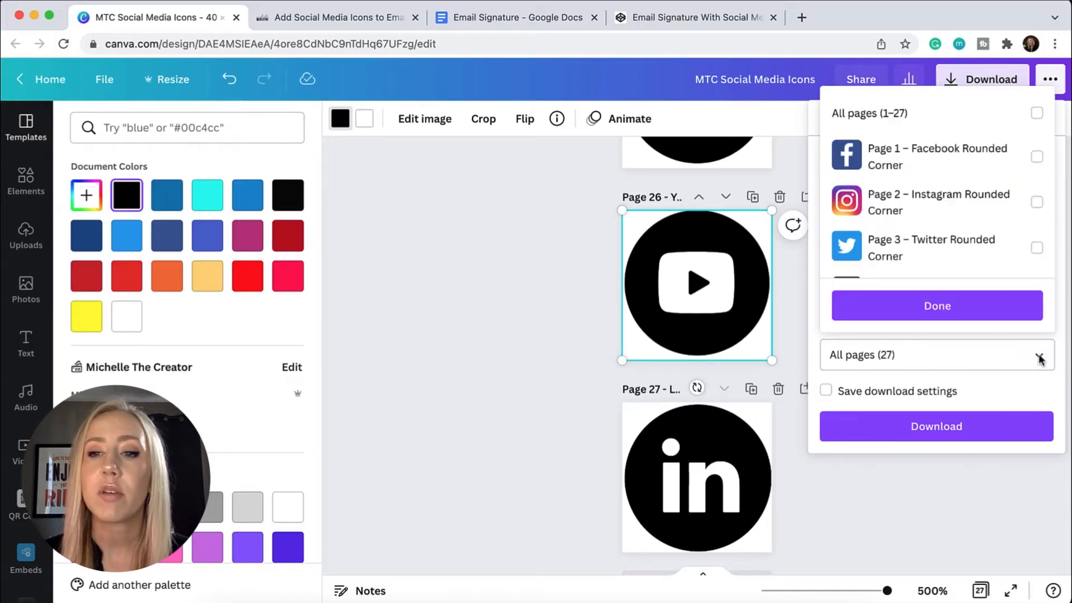
click(1036, 113)
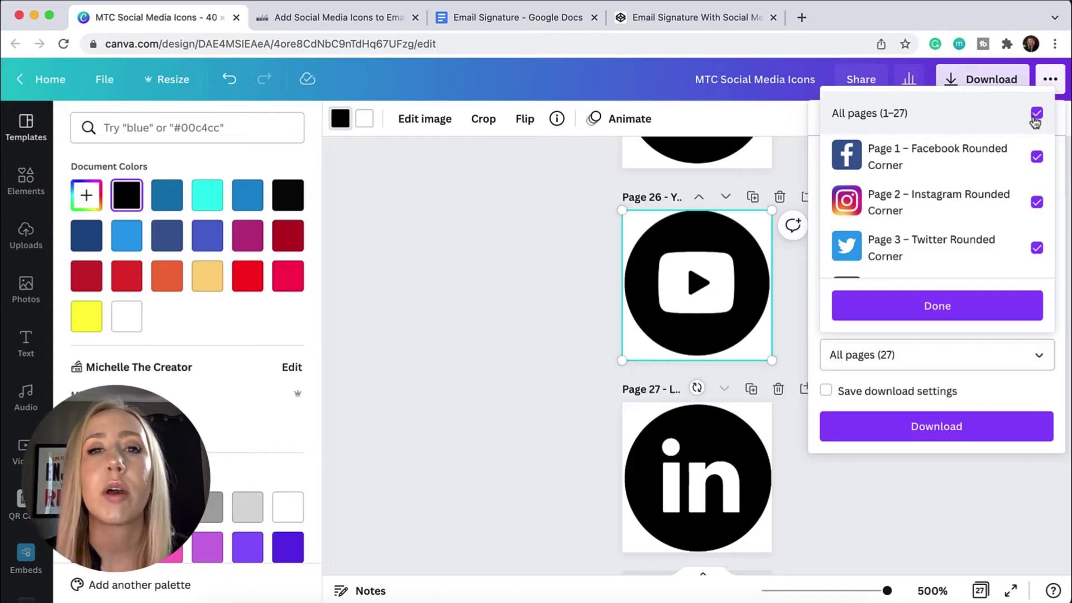
click(1036, 113)
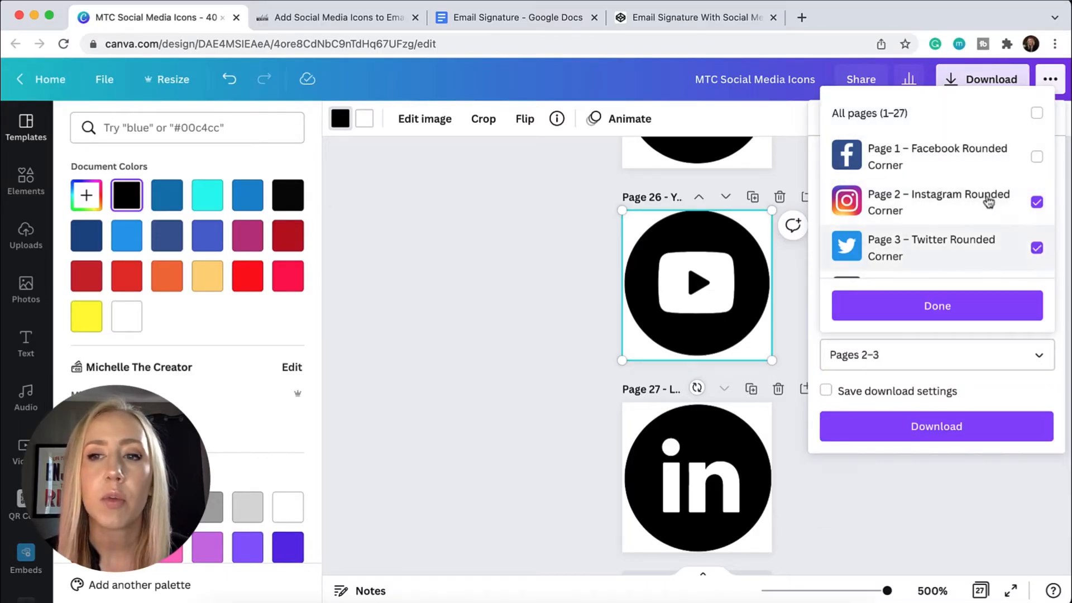
mouse_move(937, 305)
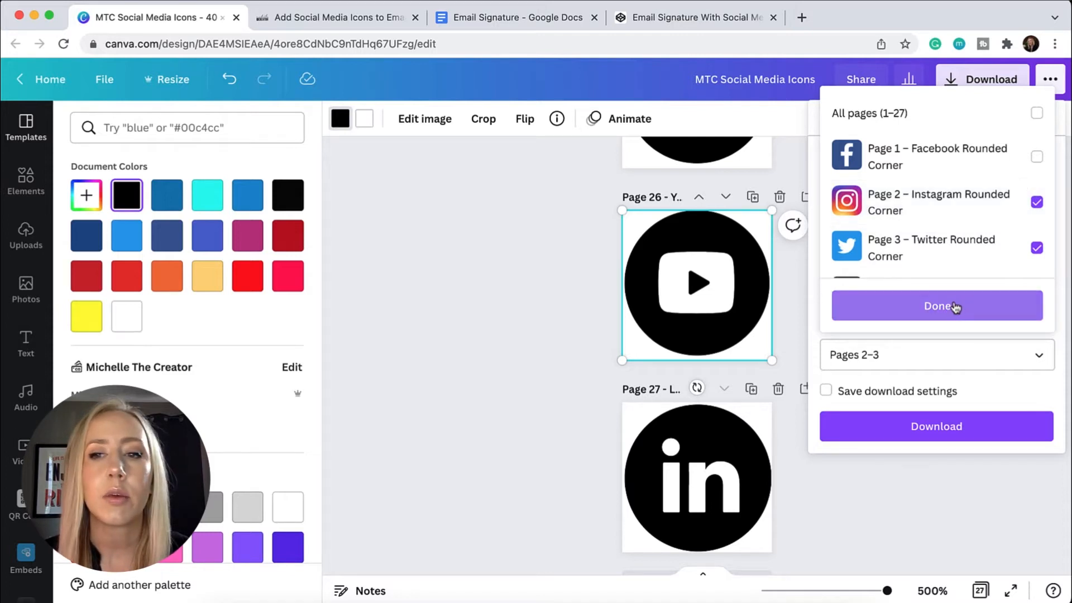
click(936, 305)
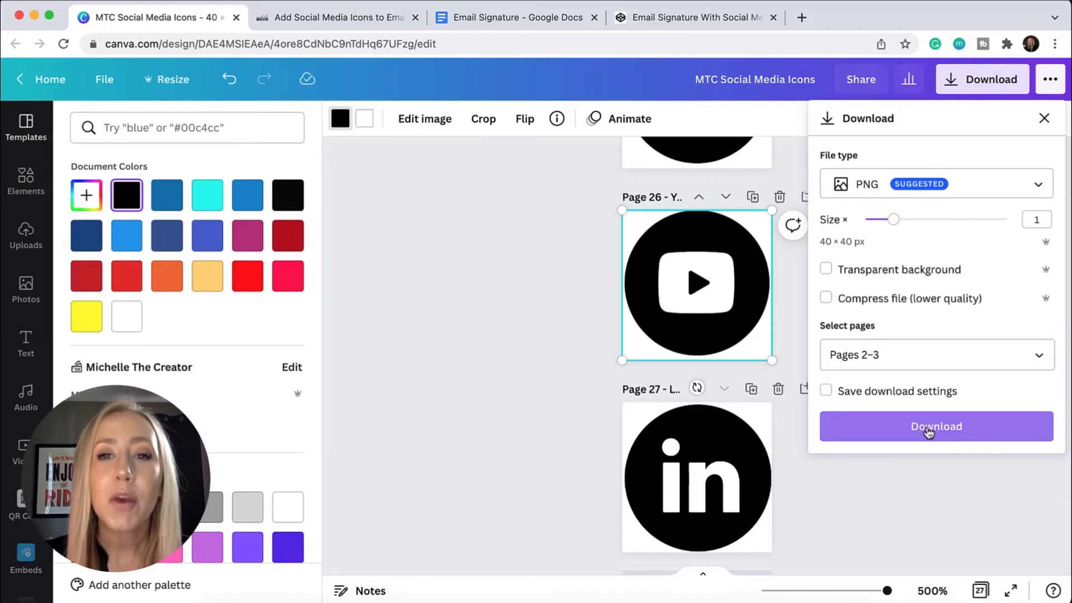
mouse_move(1056, 431)
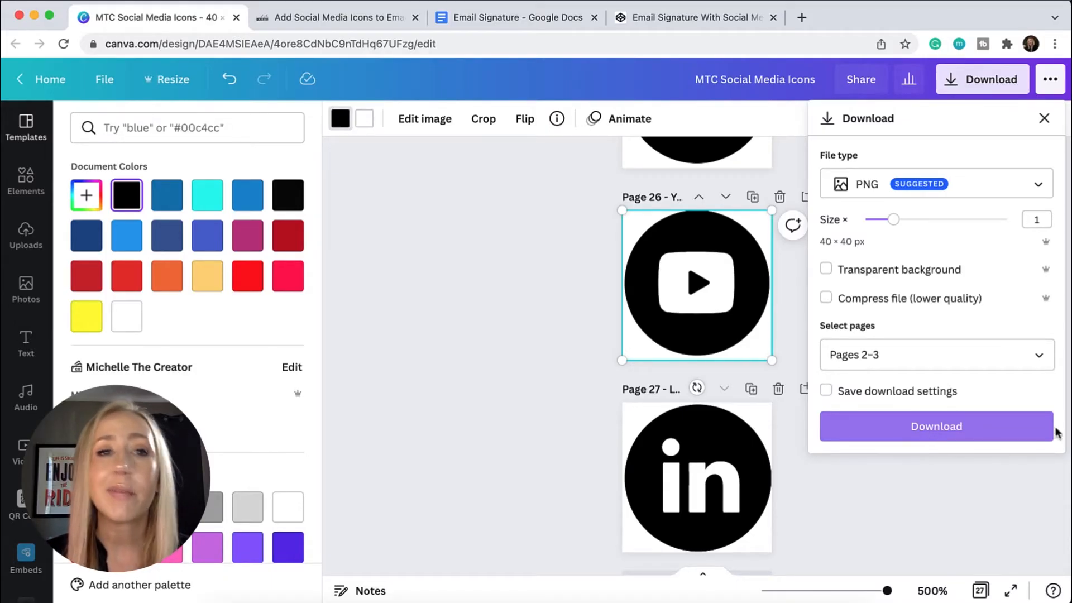
mouse_move(330, 23)
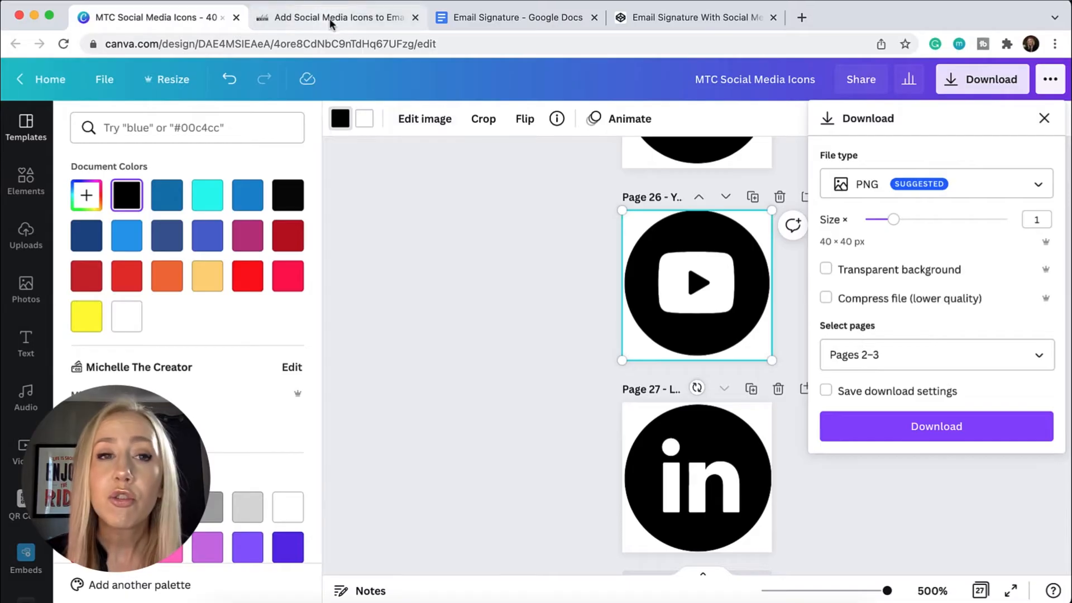
Go to the michellethecreator.com blog post with the free icon signup and sample signature code
click(335, 16)
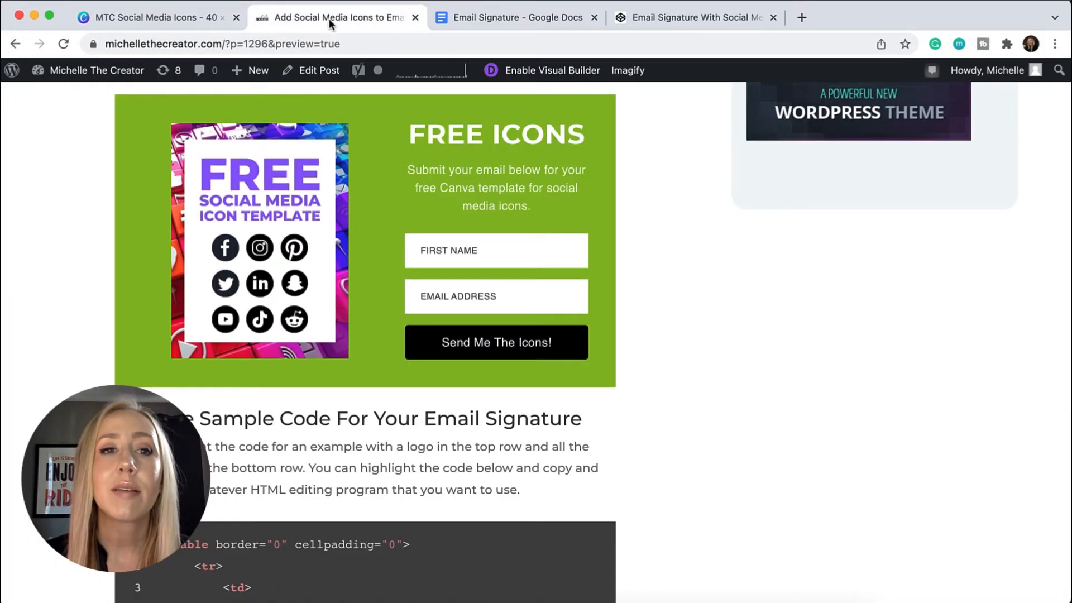
mouse_move(111, 147)
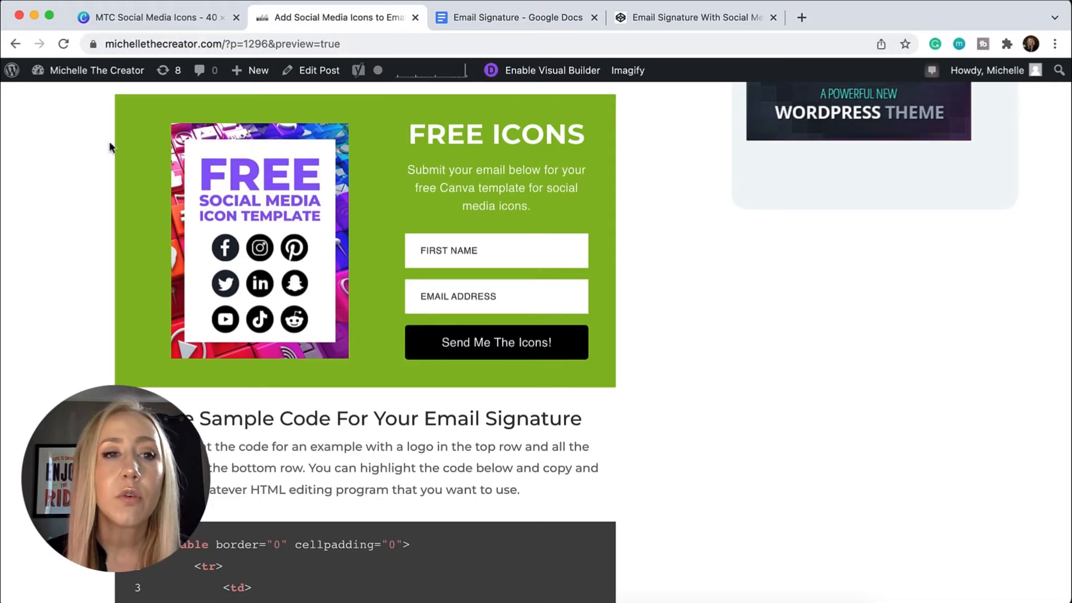
mouse_move(593, 150)
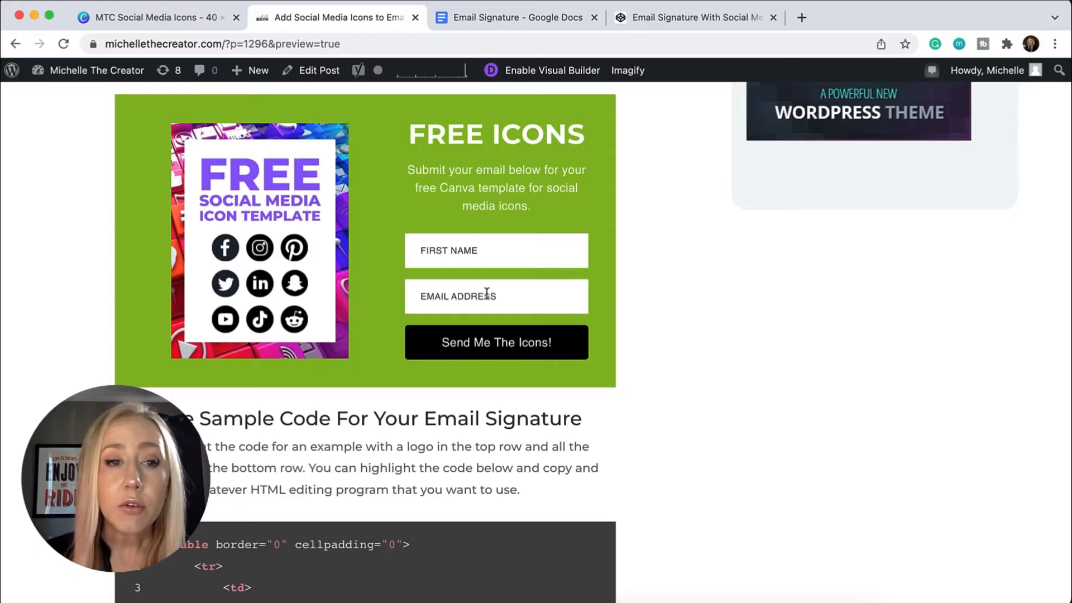
mouse_move(540, 70)
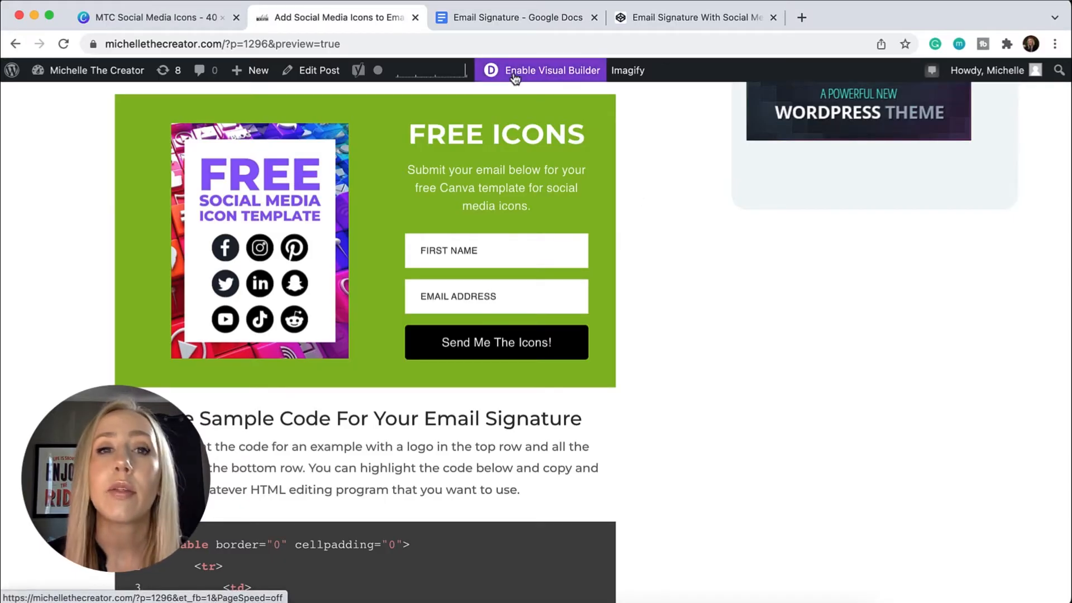
mouse_move(523, 37)
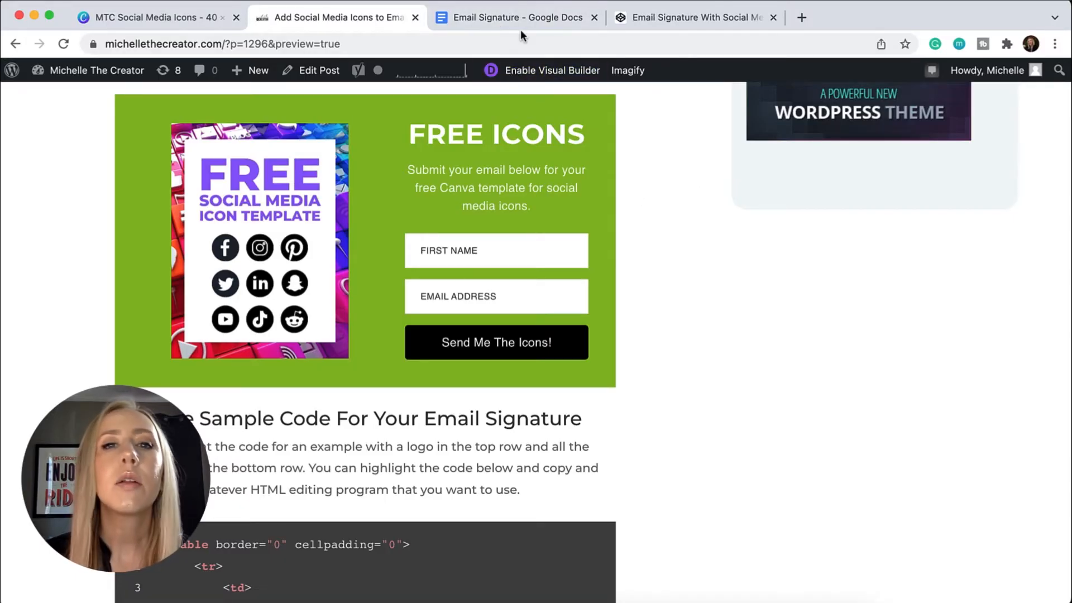
Delete the old social icon row under the phone number in the Email Signature doc
click(514, 18)
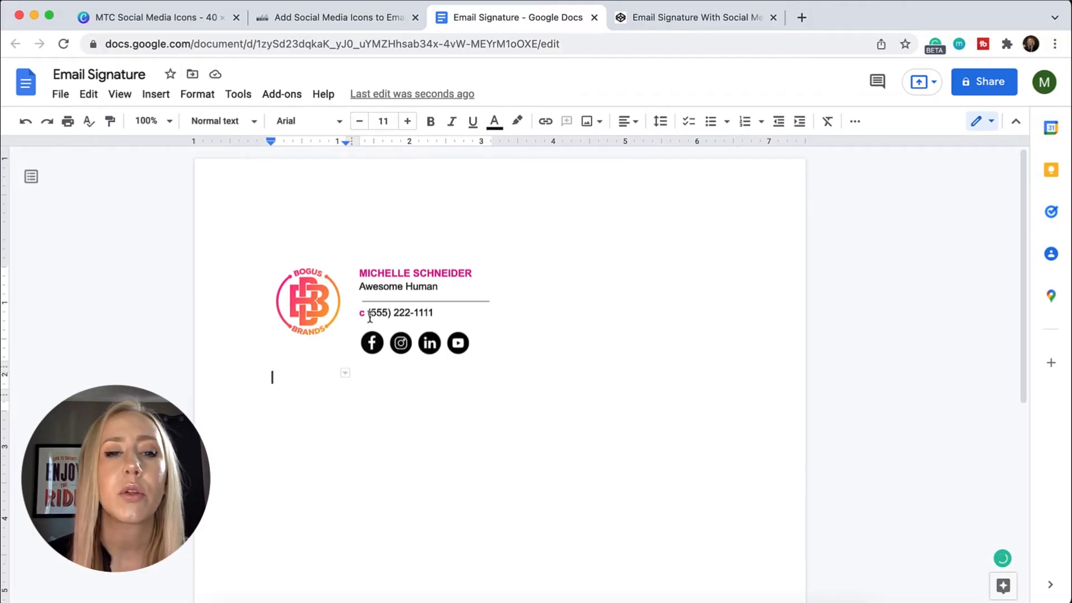
click(457, 342)
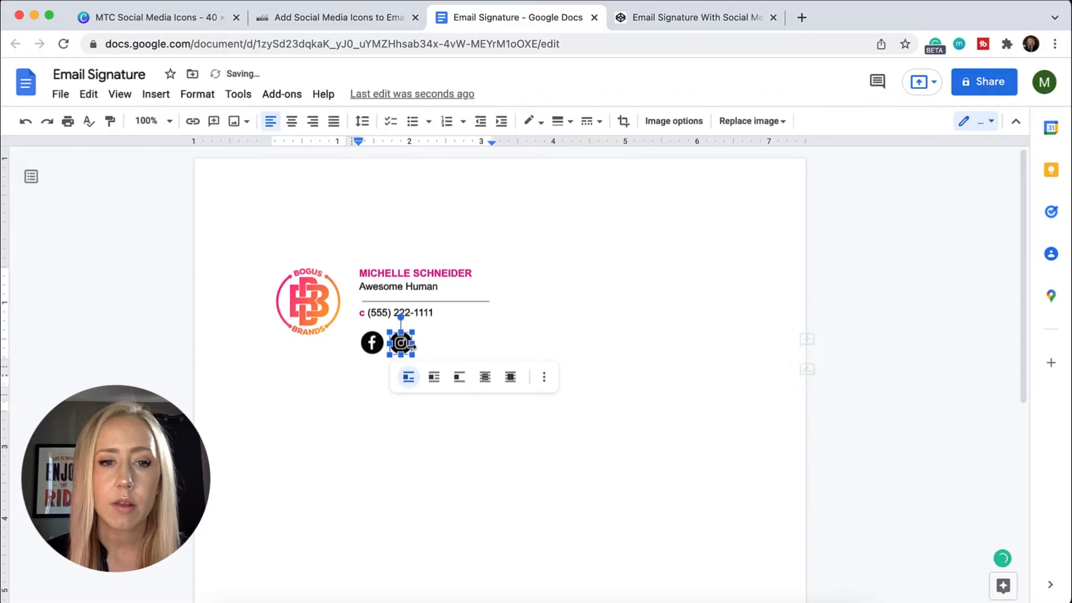
key(delete)
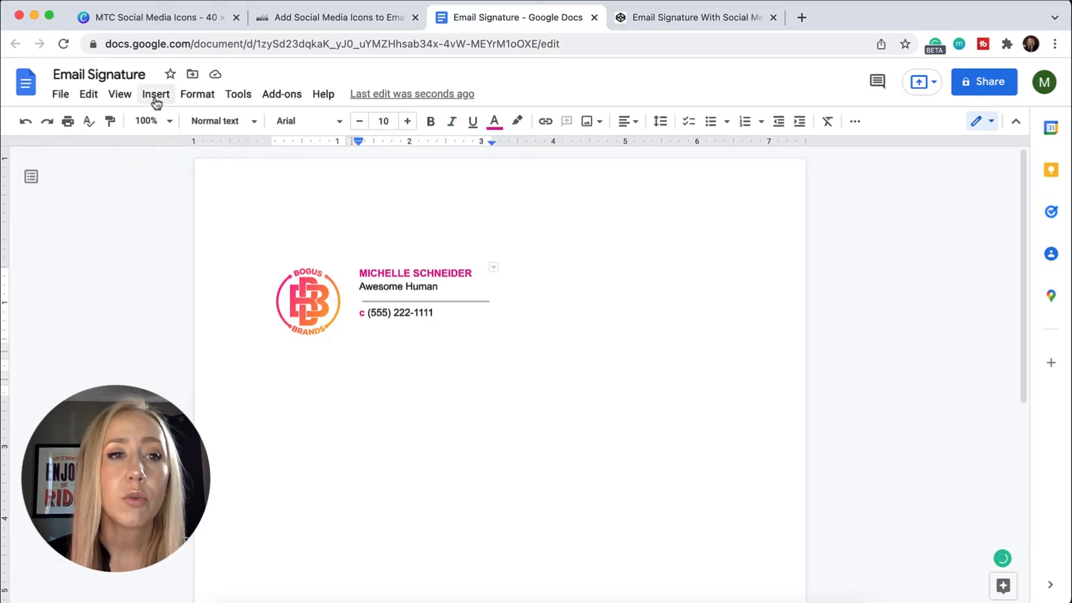
Upload the black Facebook, Instagram, LinkedIn and YouTube icon PNGs beneath the phone number
click(155, 93)
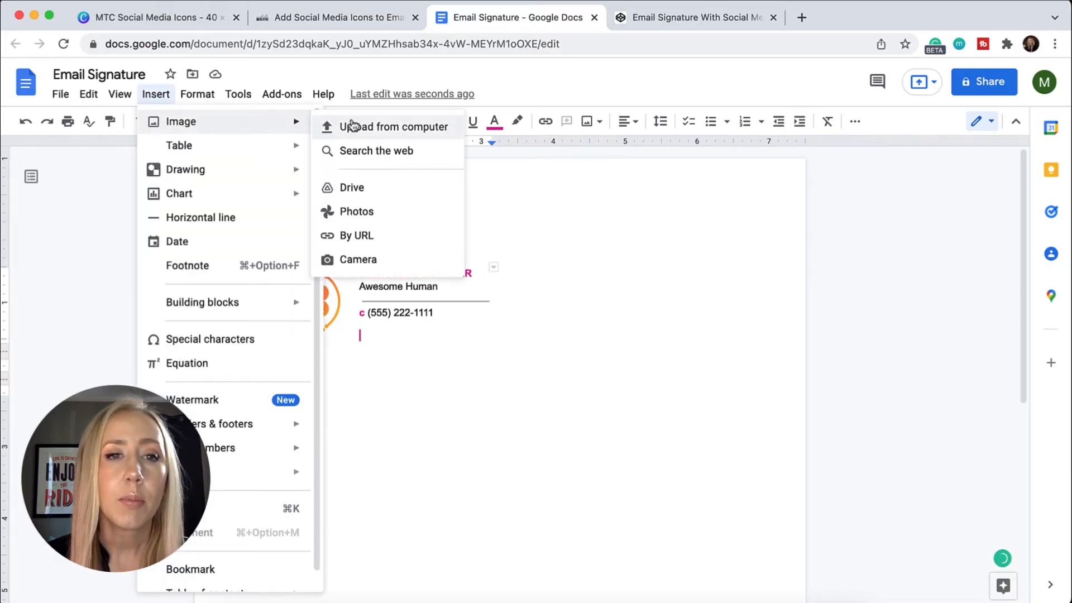
click(395, 126)
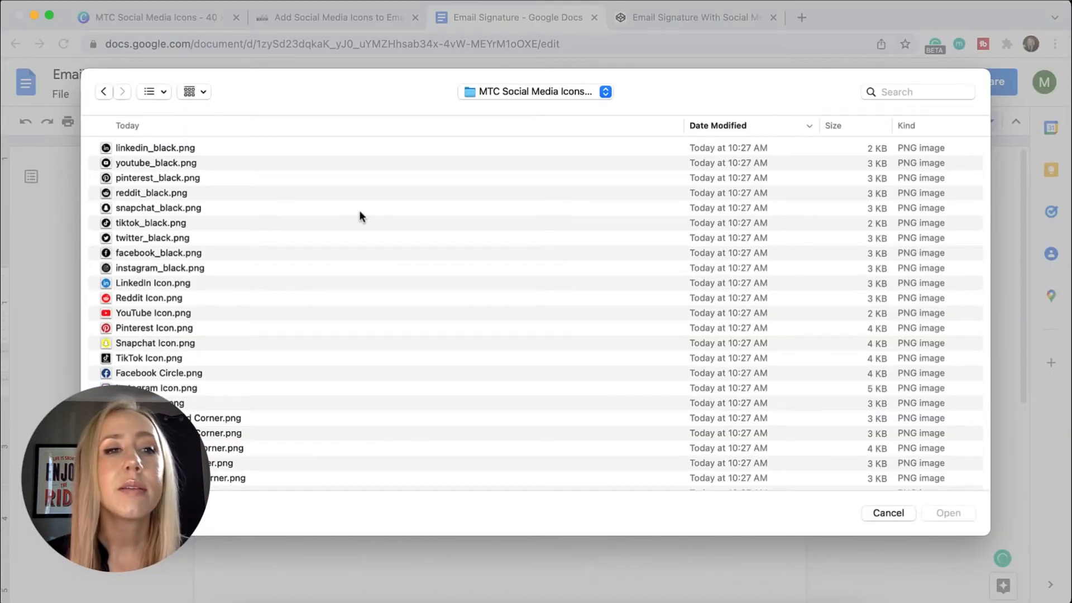
mouse_move(303, 194)
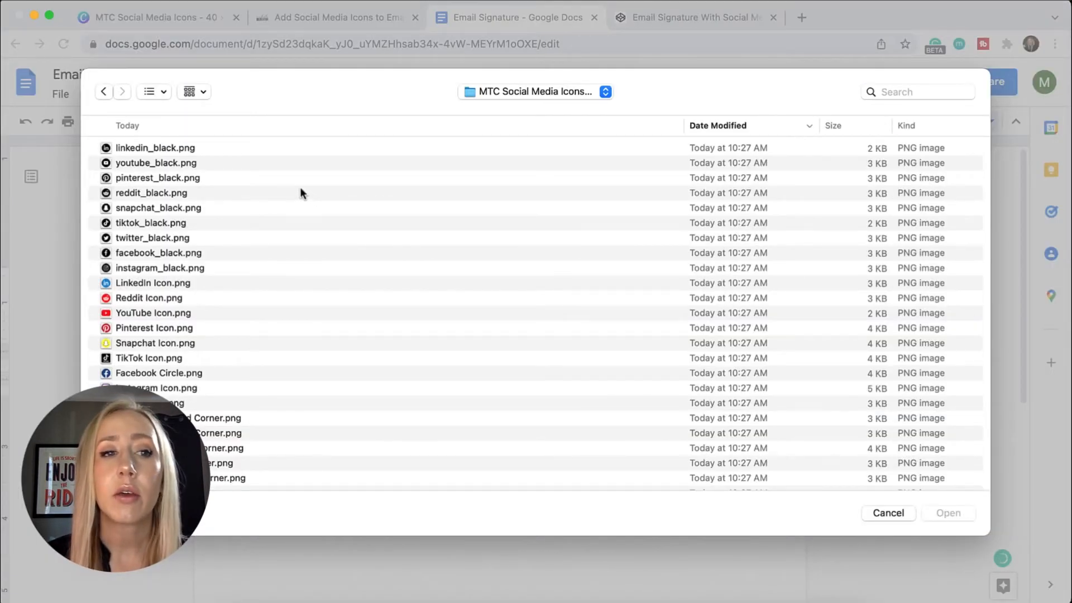
mouse_move(214, 156)
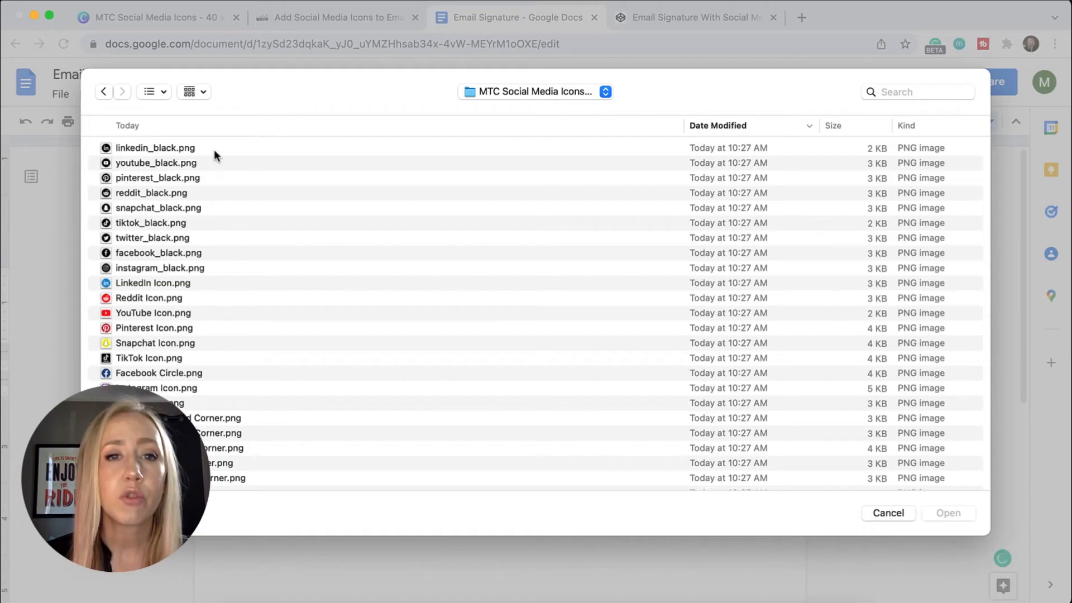
mouse_move(180, 274)
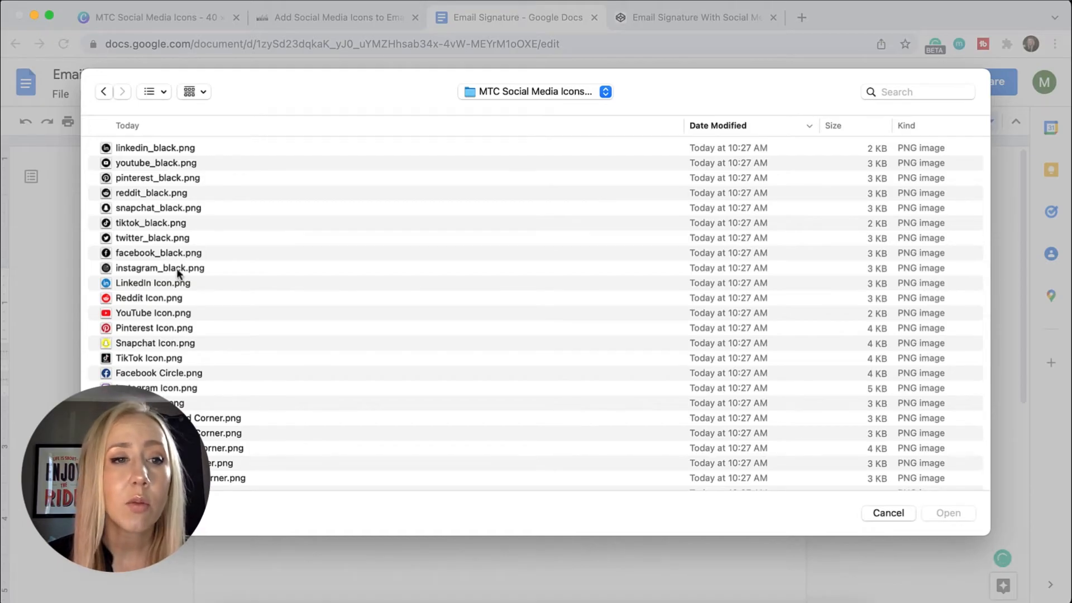
click(159, 252)
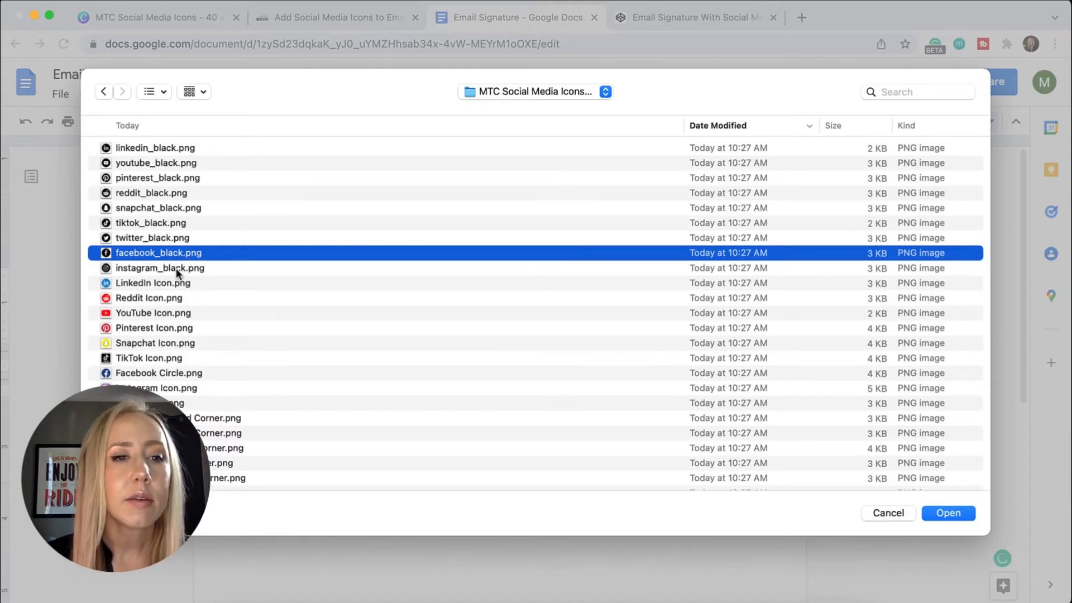
click(160, 267)
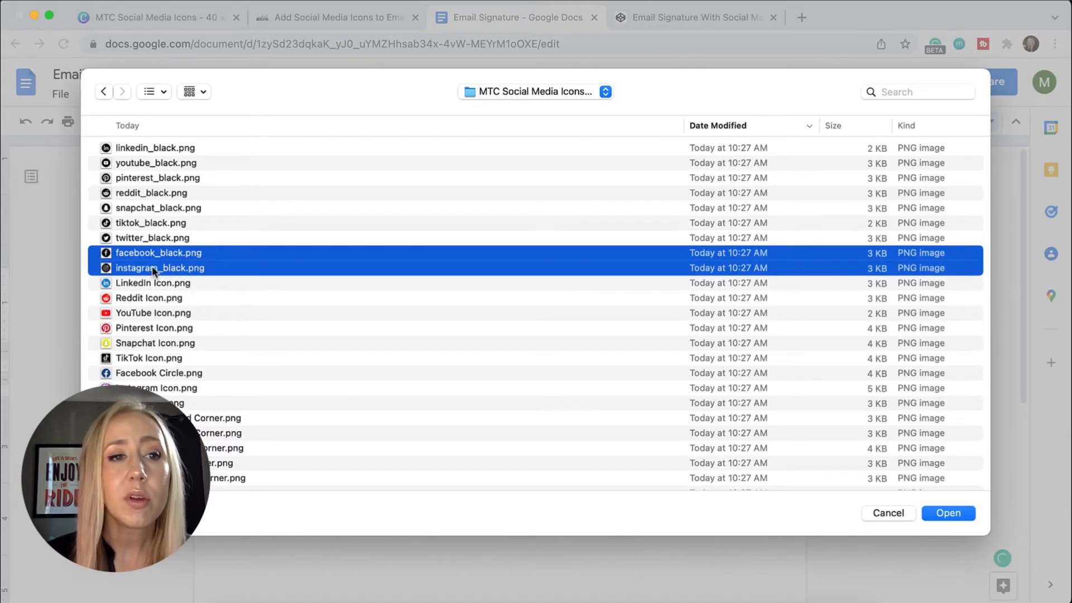
click(155, 147)
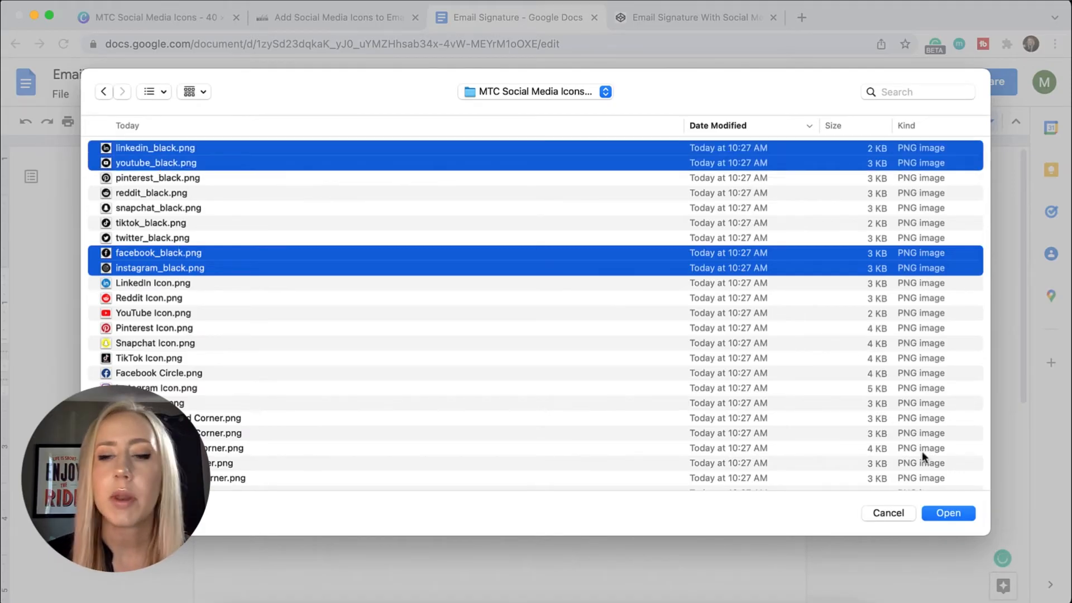
click(948, 513)
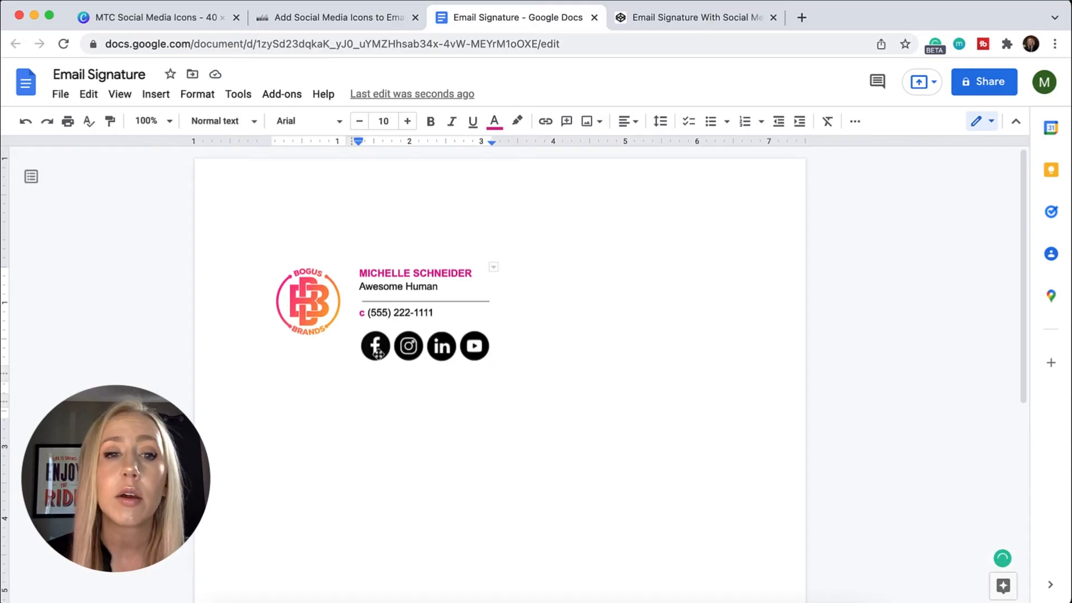
Shrink the Facebook, Instagram, LinkedIn and YouTube icons to 0.32 inches (77%)
click(375, 345)
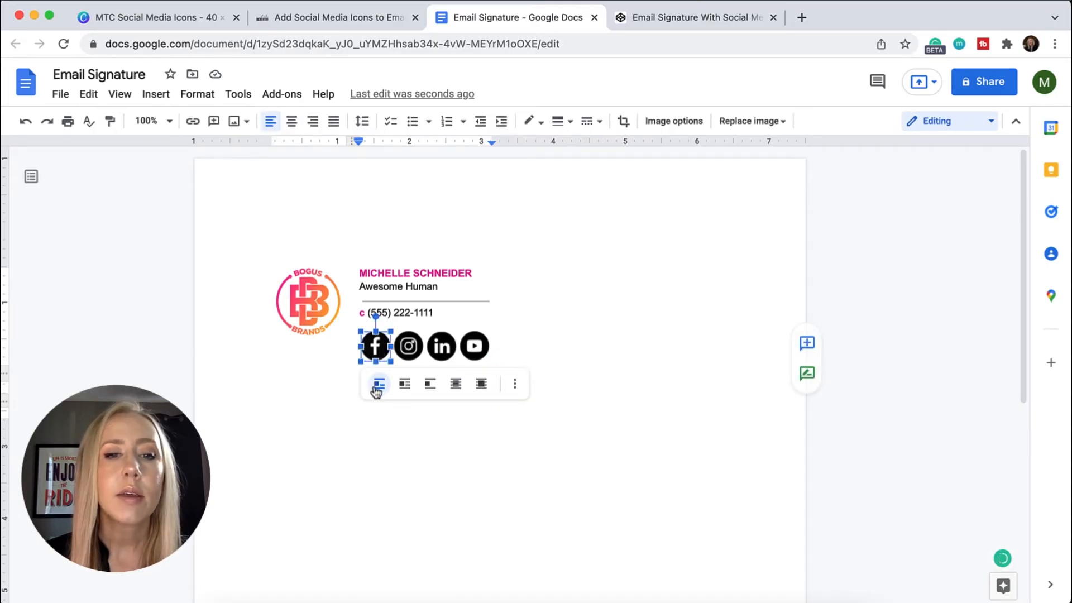
mouse_move(515, 383)
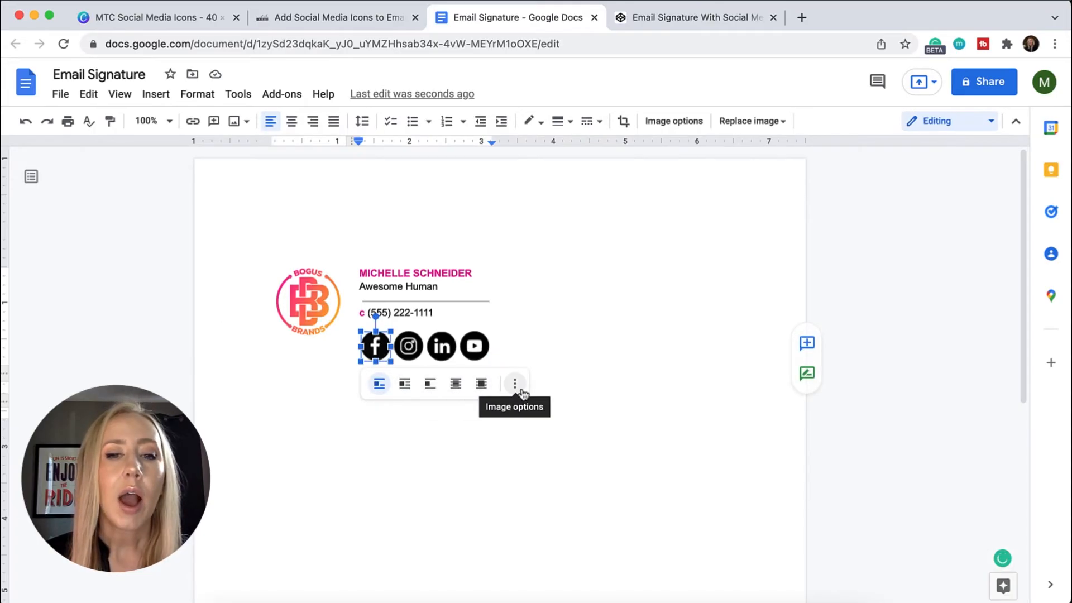
click(514, 383)
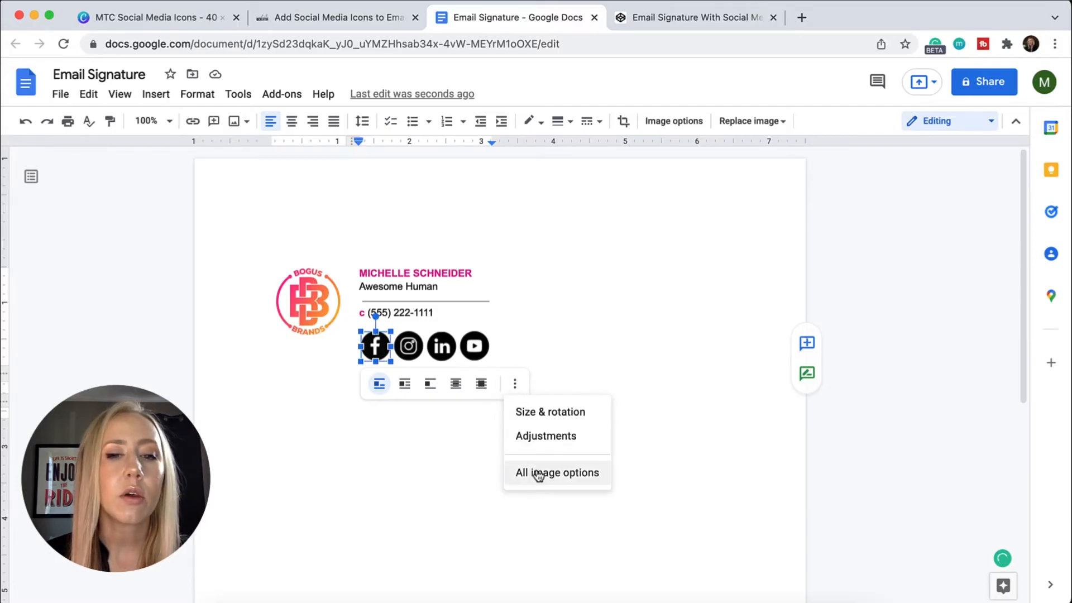
click(556, 472)
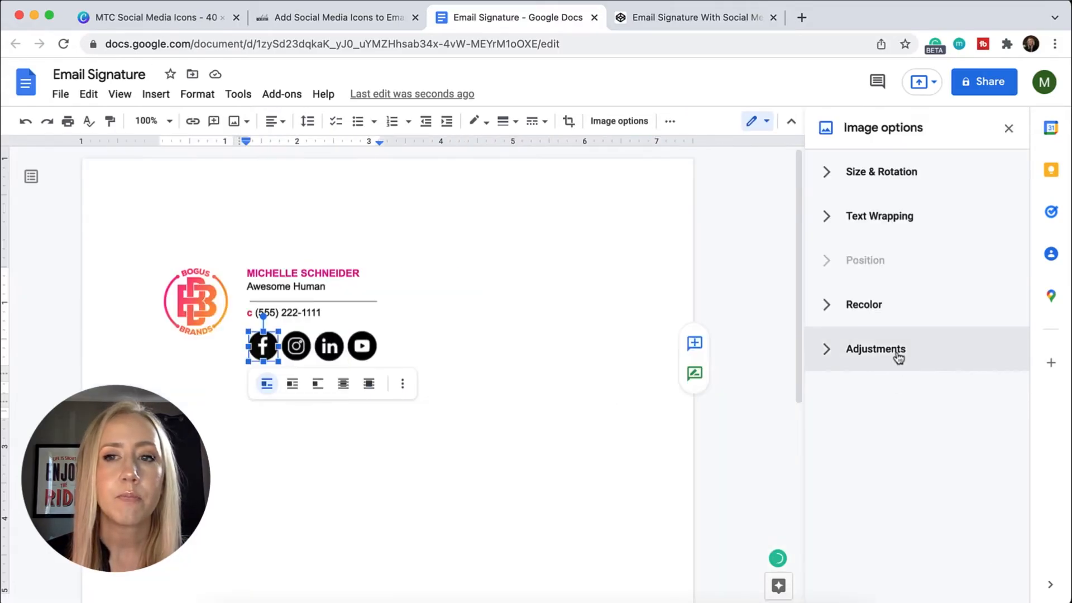
click(881, 171)
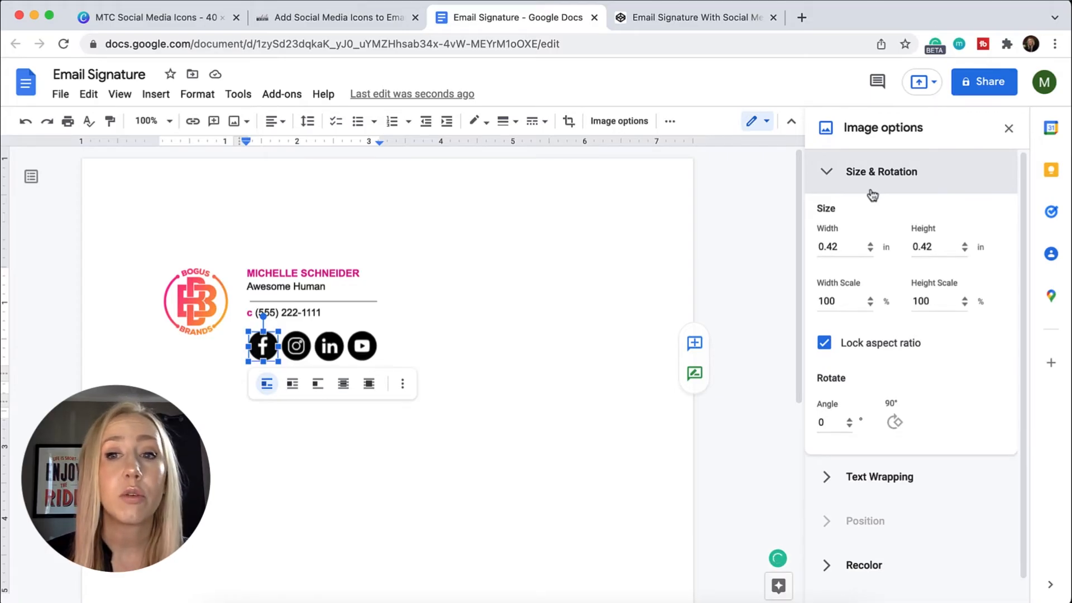
mouse_move(872, 255)
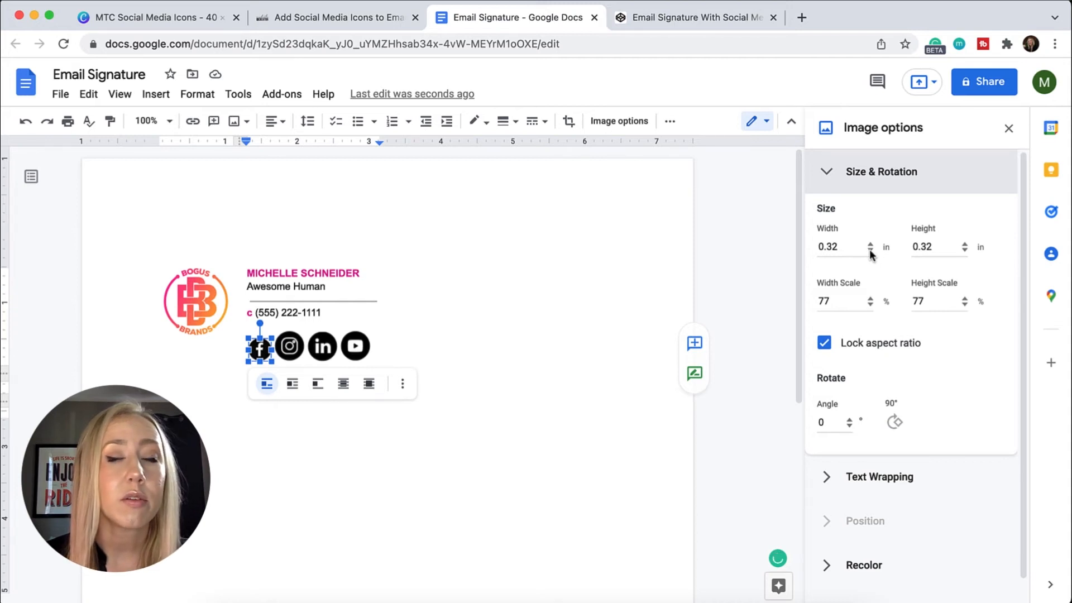
click(288, 345)
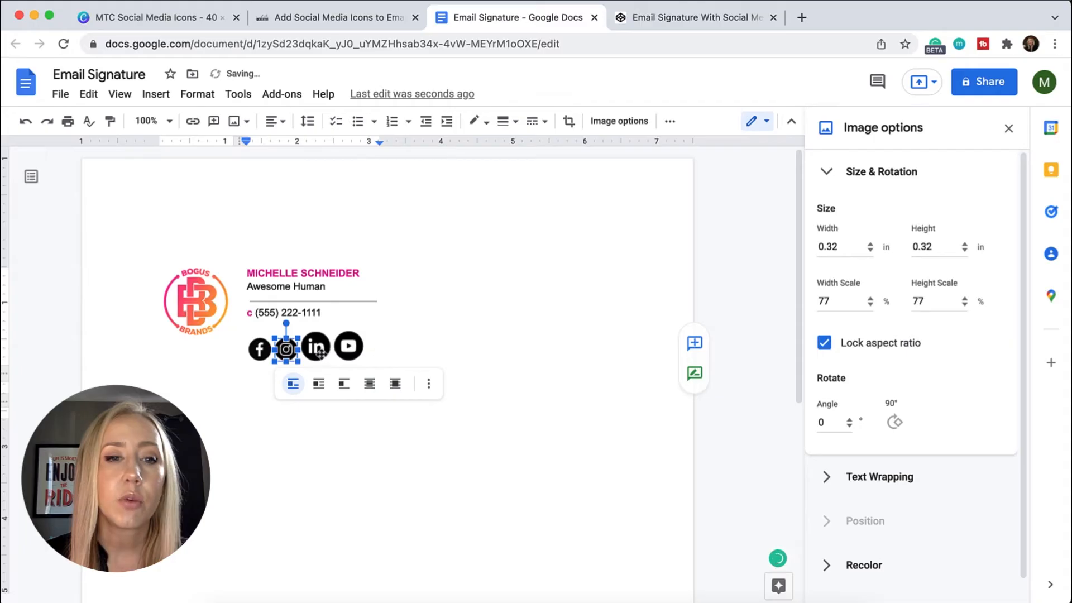
click(315, 346)
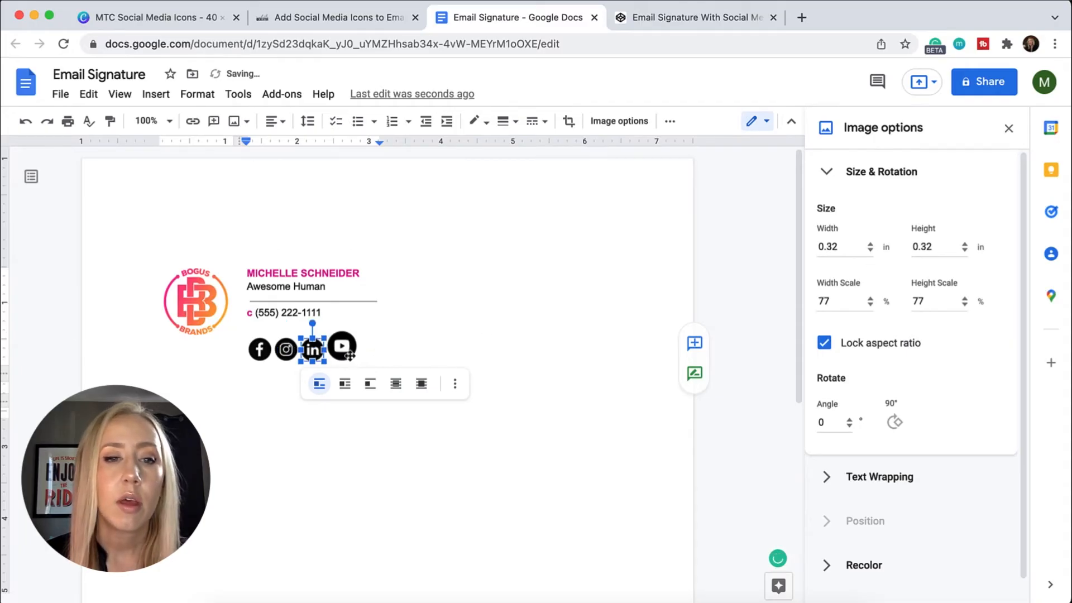
click(342, 344)
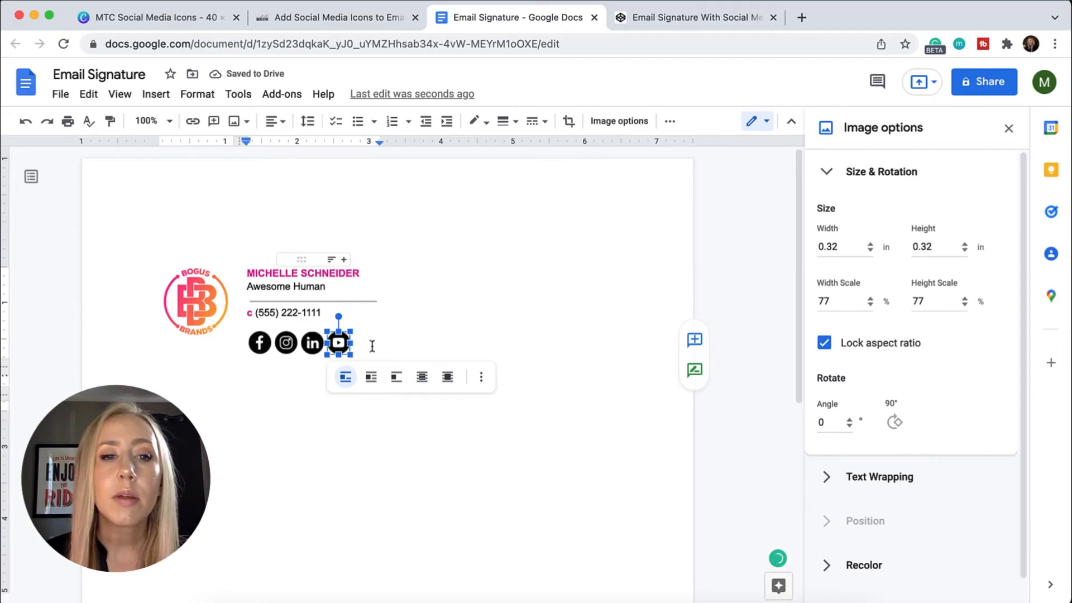
click(365, 345)
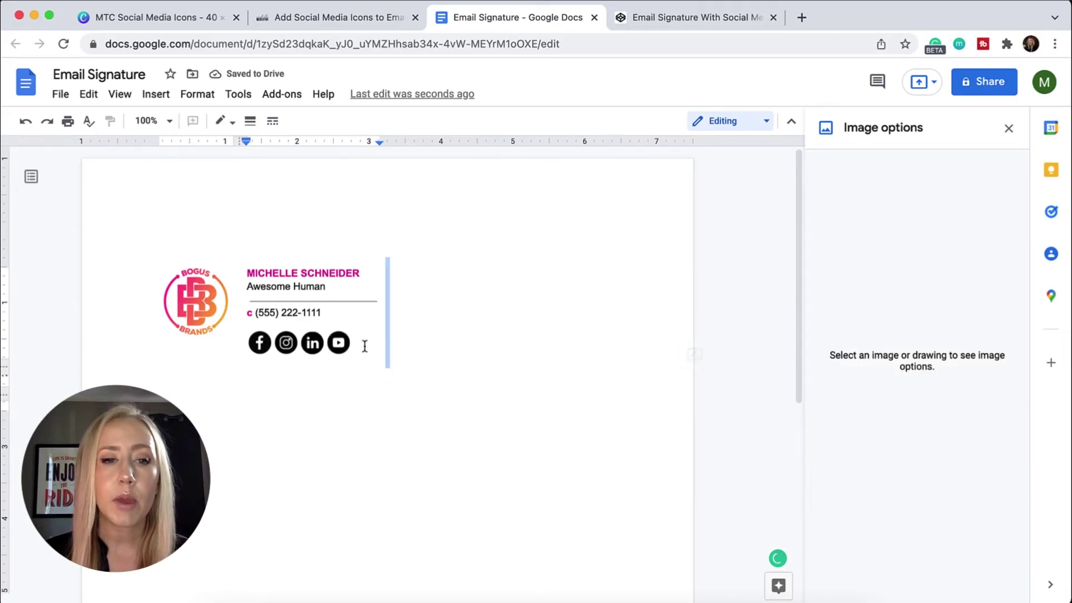
click(352, 345)
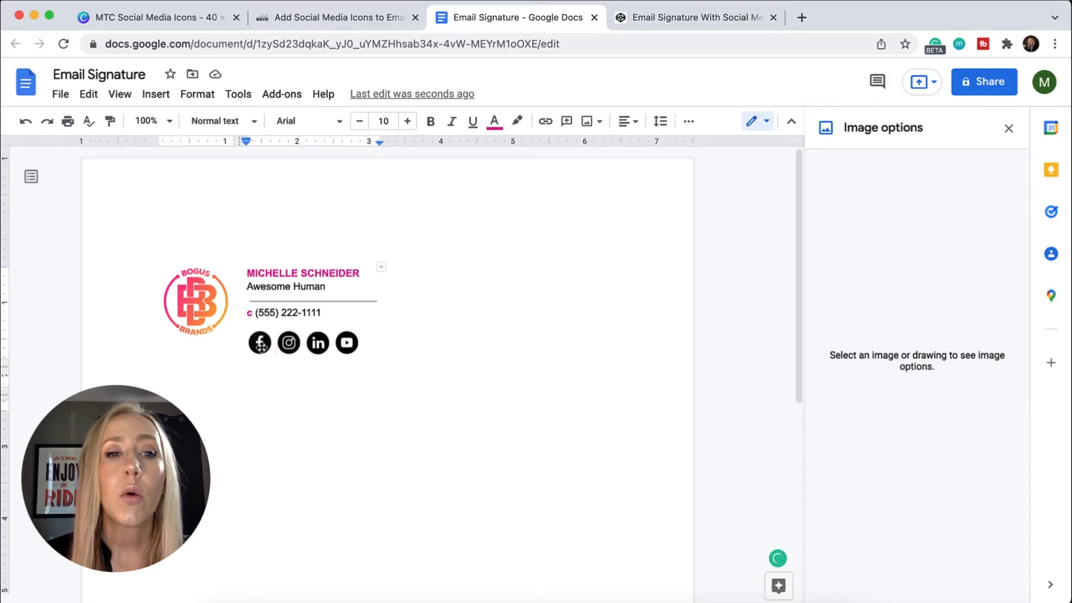
click(260, 342)
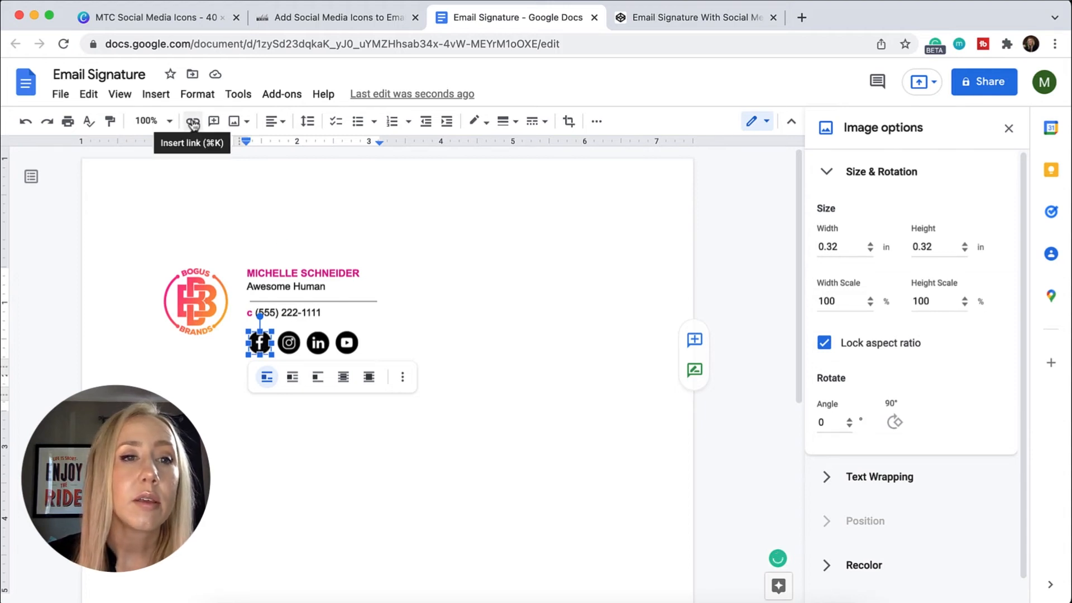
click(192, 121)
text(https://facebook.com/)
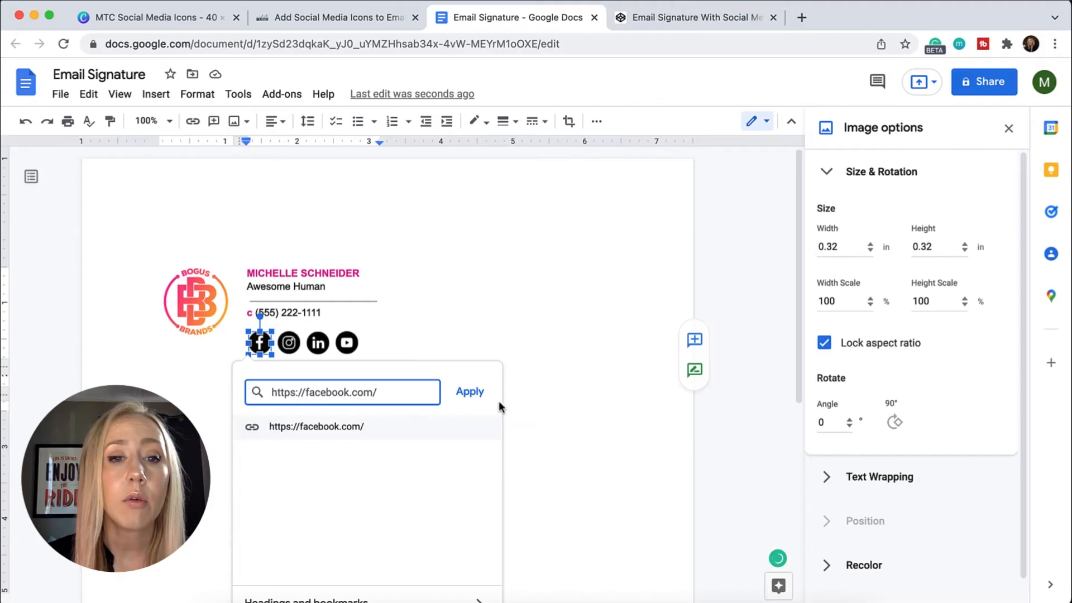
click(470, 391)
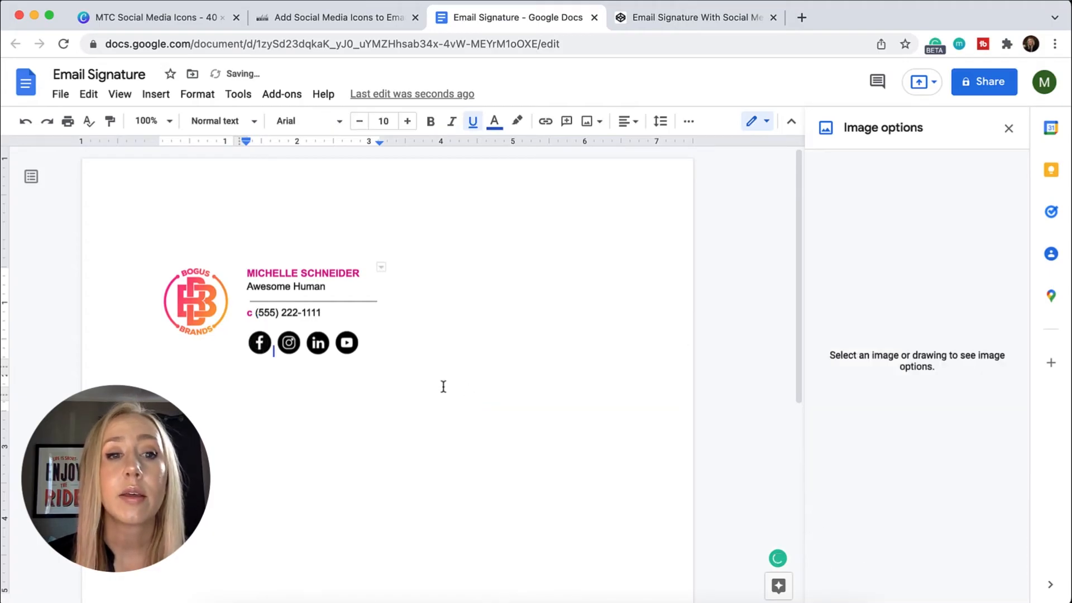
click(288, 342)
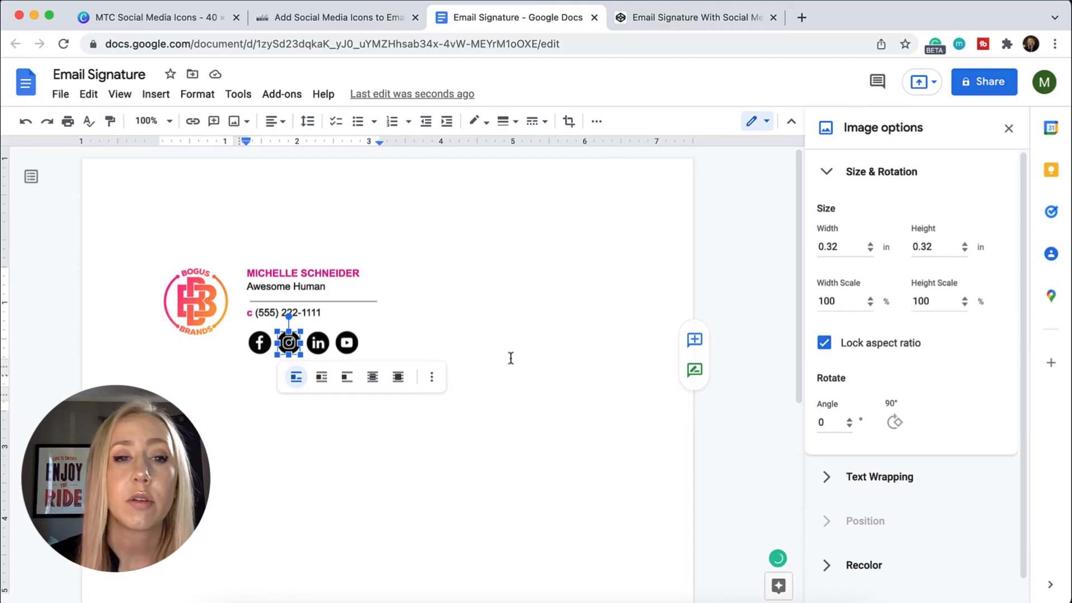
click(505, 359)
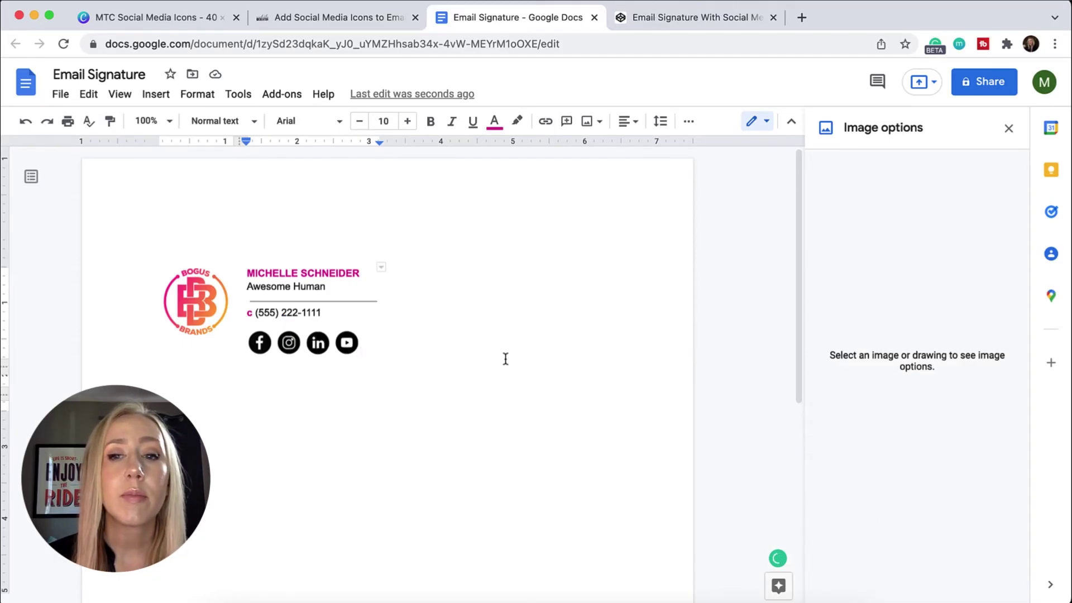
click(346, 414)
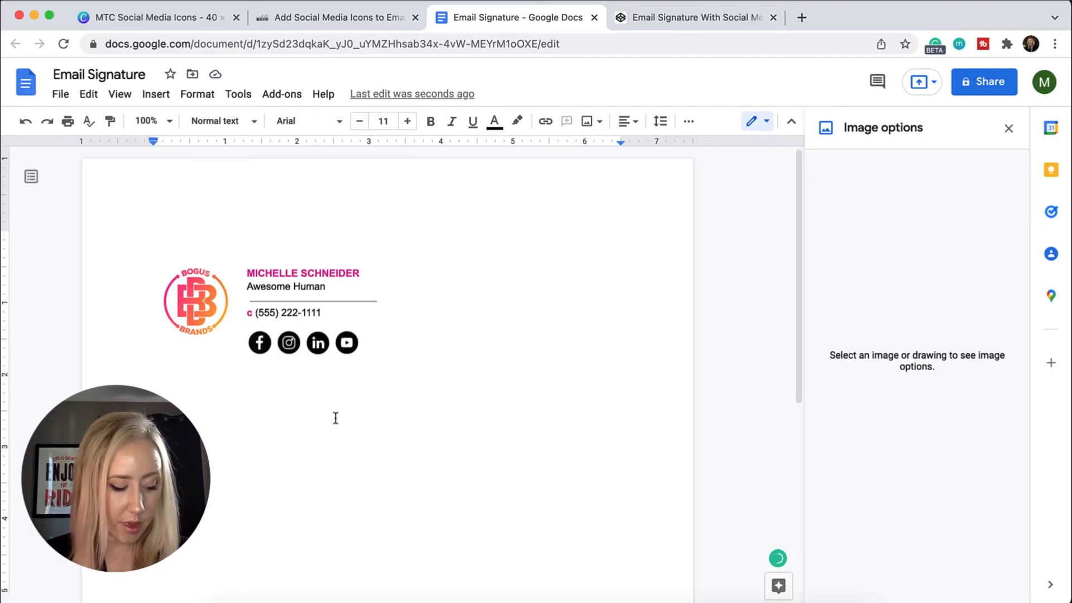
click(274, 301)
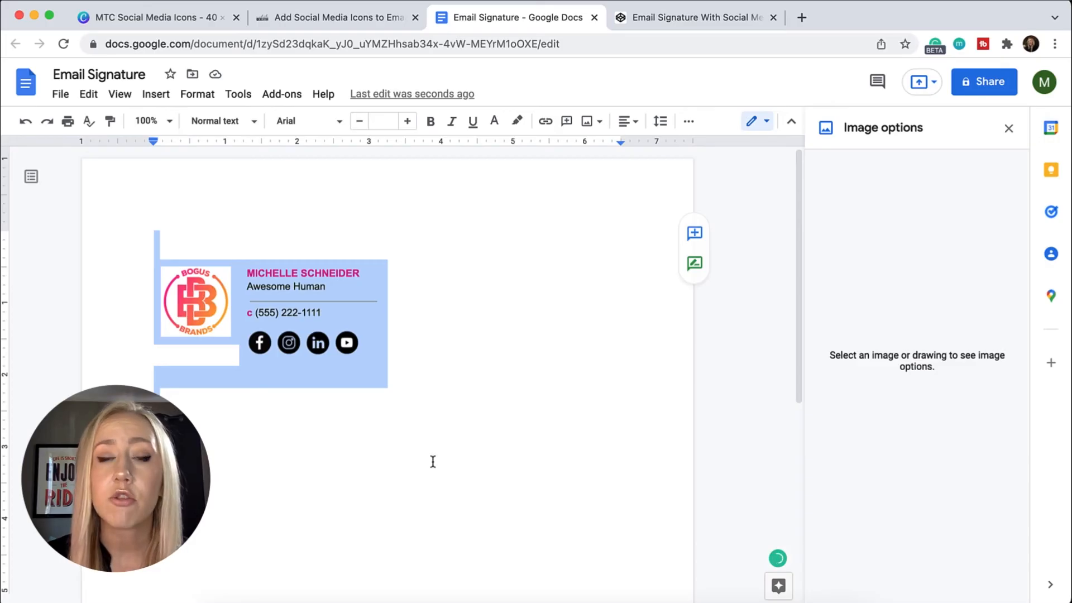
mouse_move(694, 18)
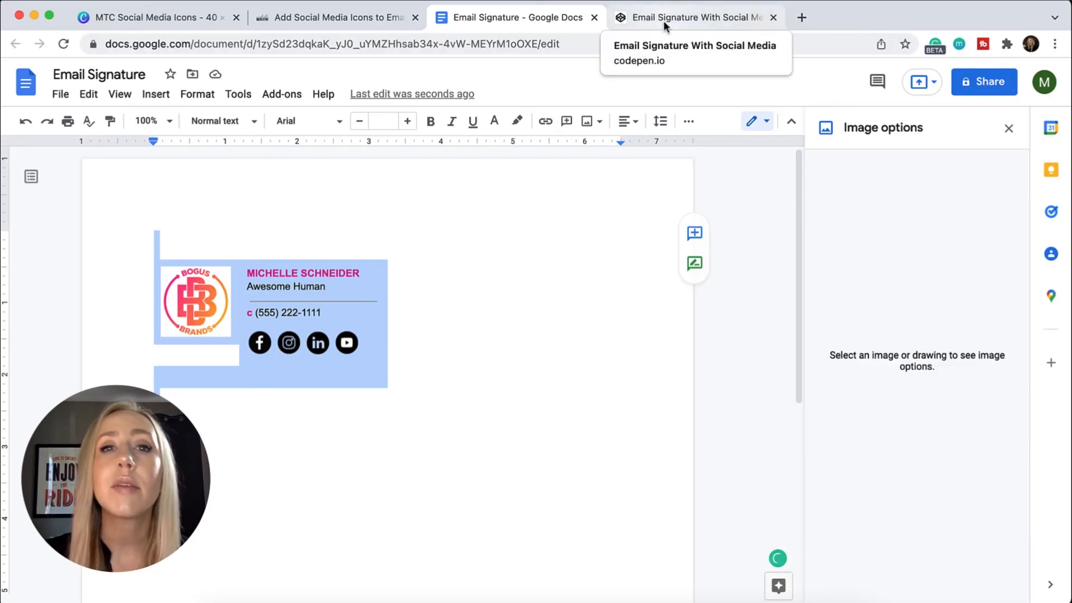
View the HTML social icon links in the CodePen 'Email Signature With Social Media' pen
click(694, 17)
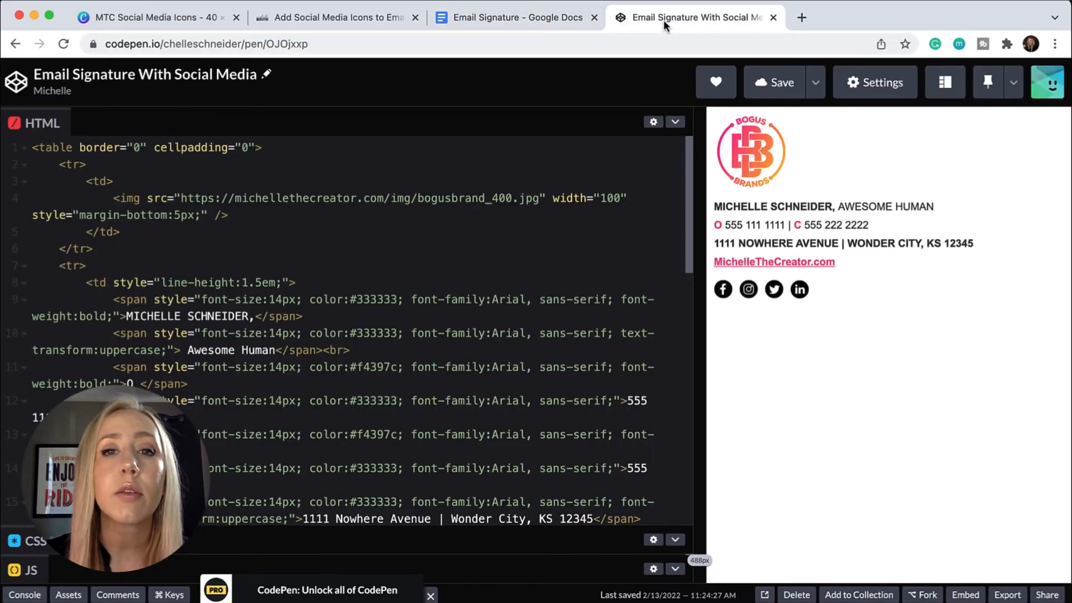
scroll(down, 3)
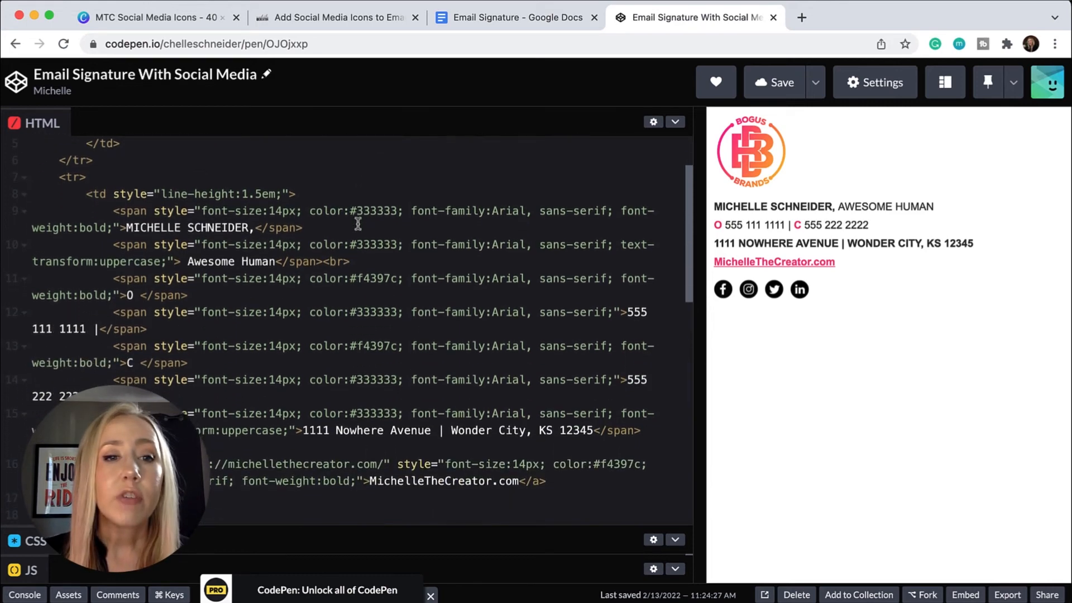
scroll(down, 3)
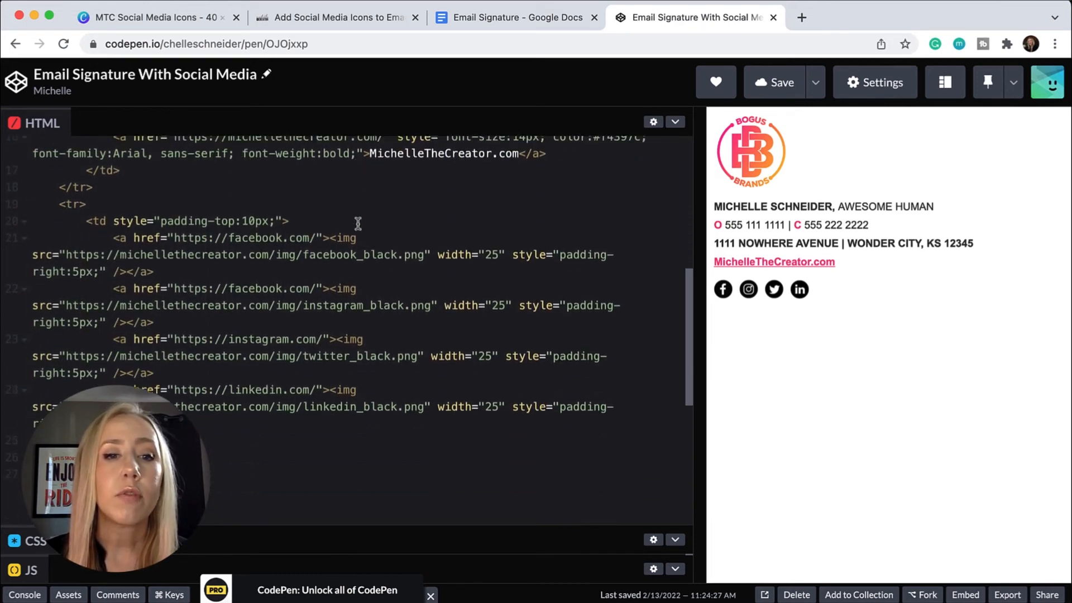
scroll(up, 3)
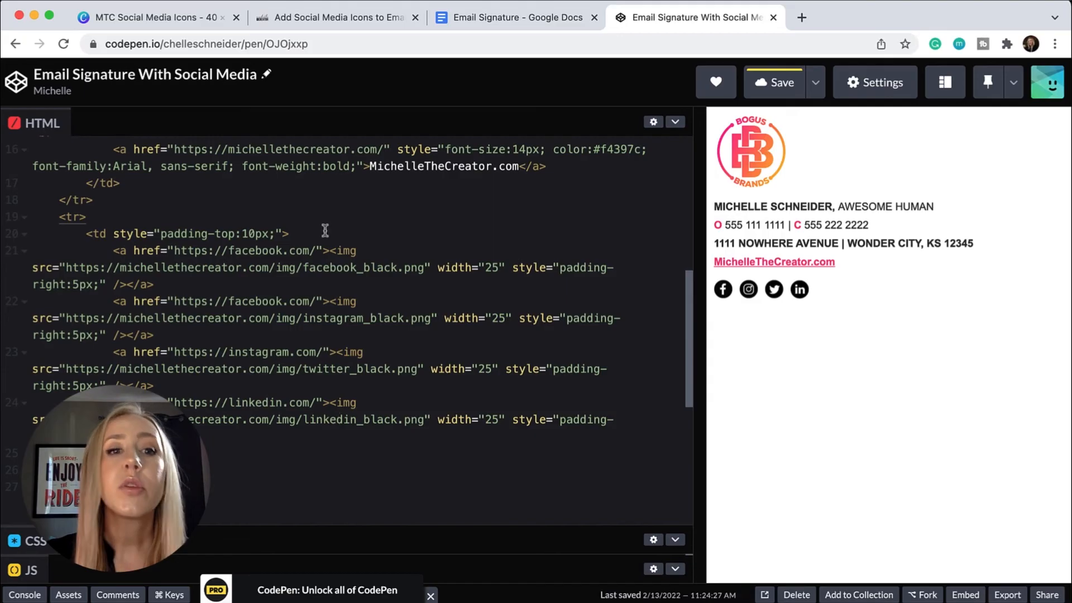
mouse_move(348, 197)
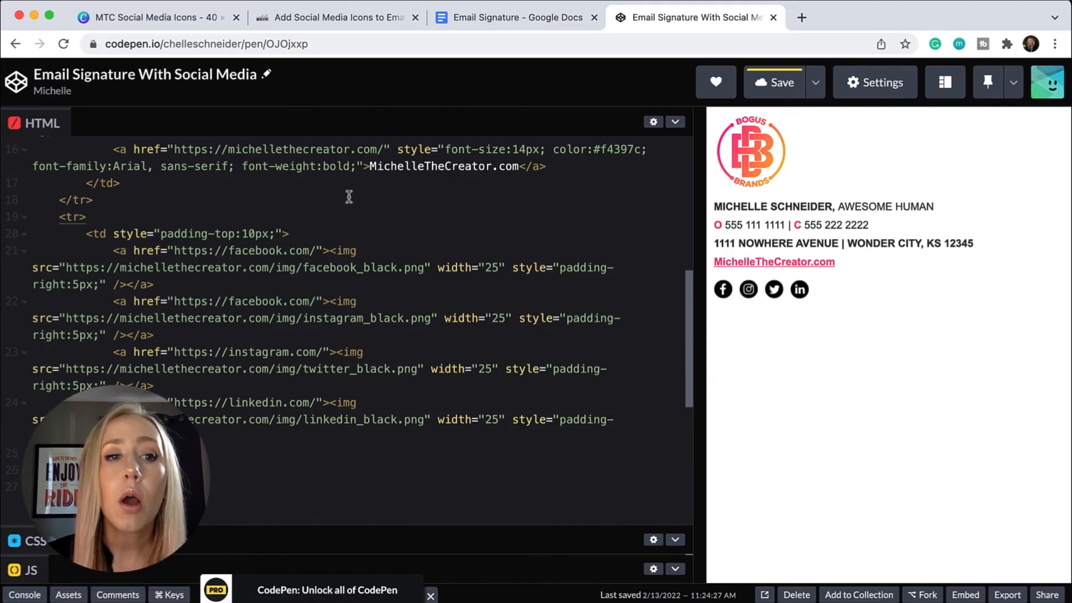
mouse_move(135, 261)
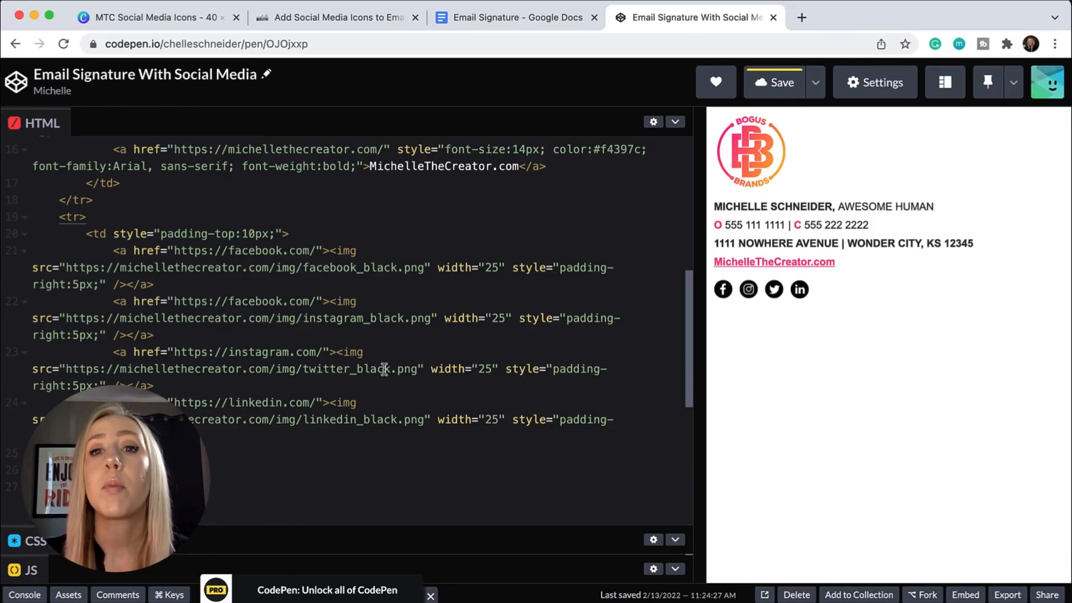
mouse_move(960, 384)
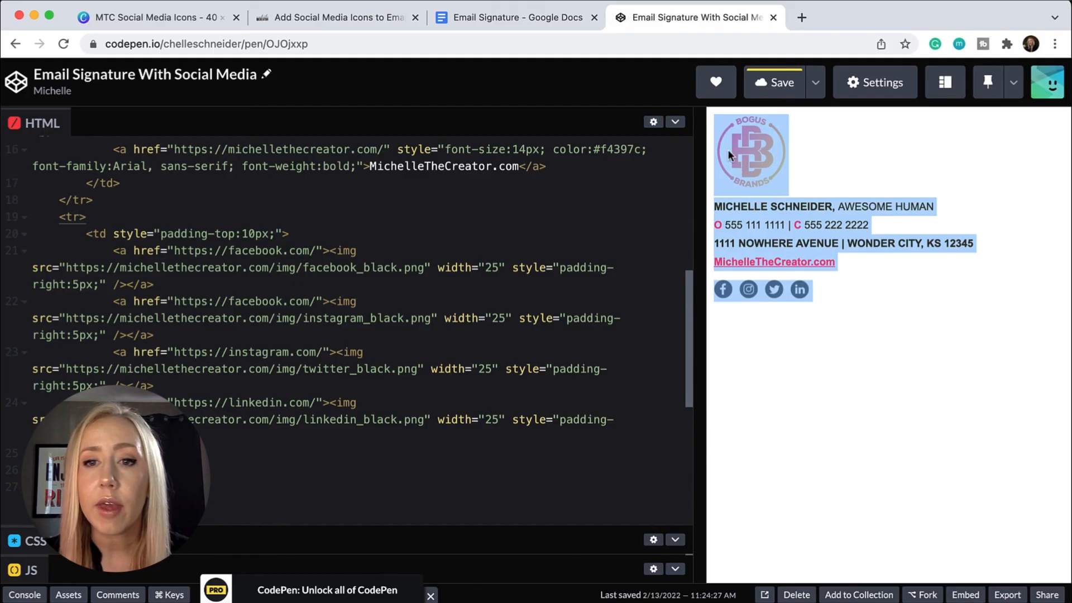
mouse_move(761, 177)
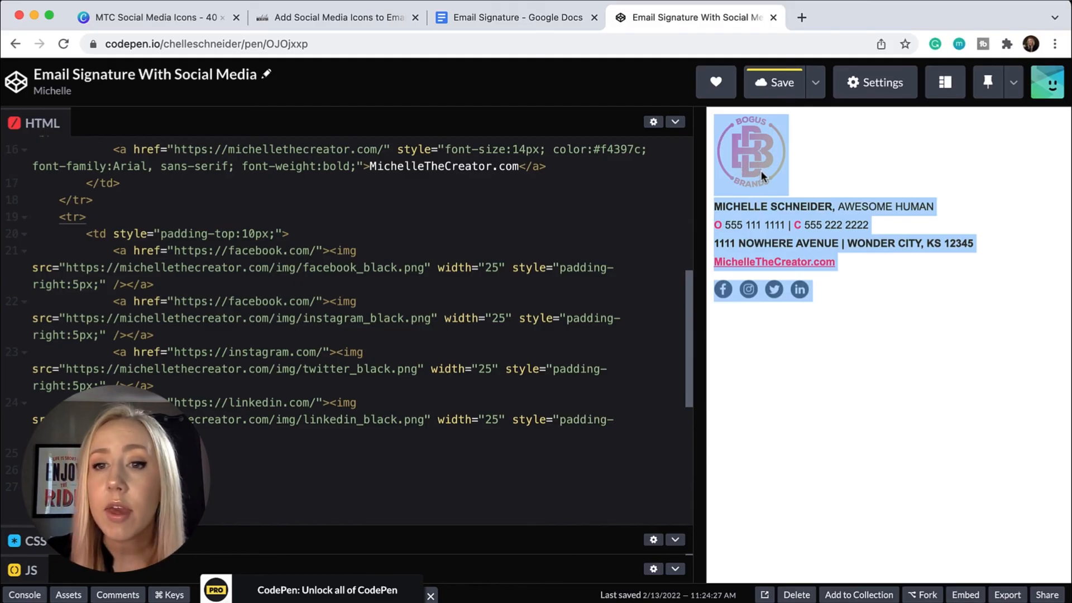
mouse_move(987, 176)
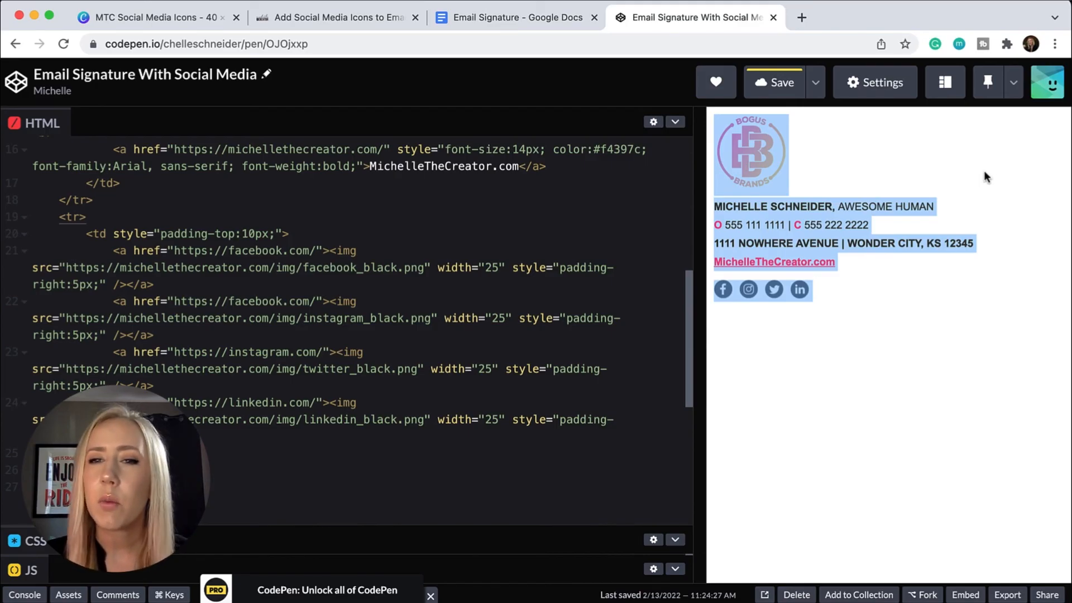
mouse_move(976, 345)
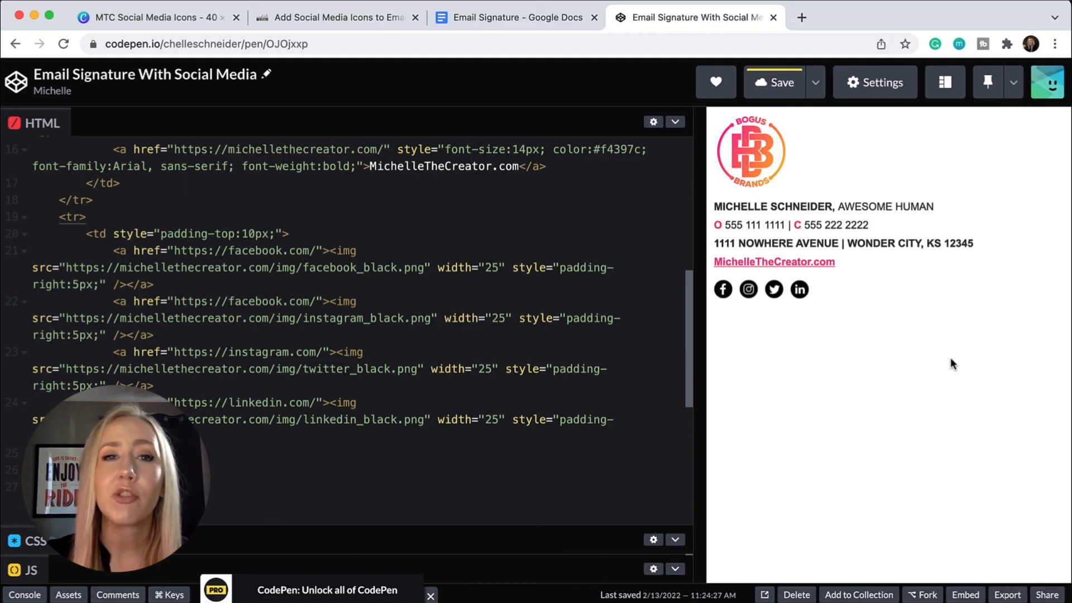
mouse_move(785, 380)
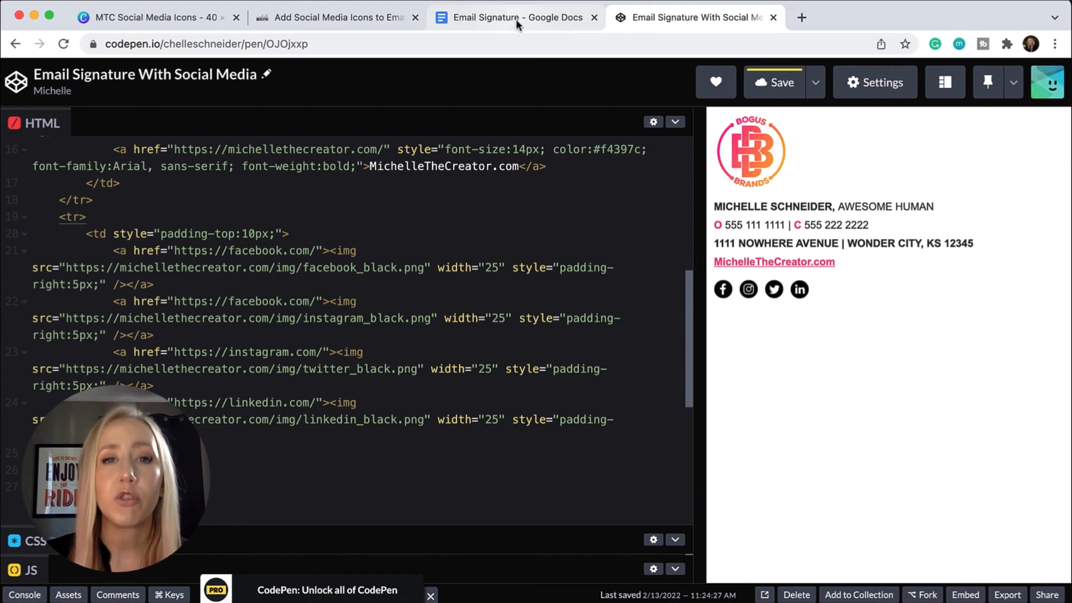
Go back to the Email Signature document in Google Docs
click(515, 17)
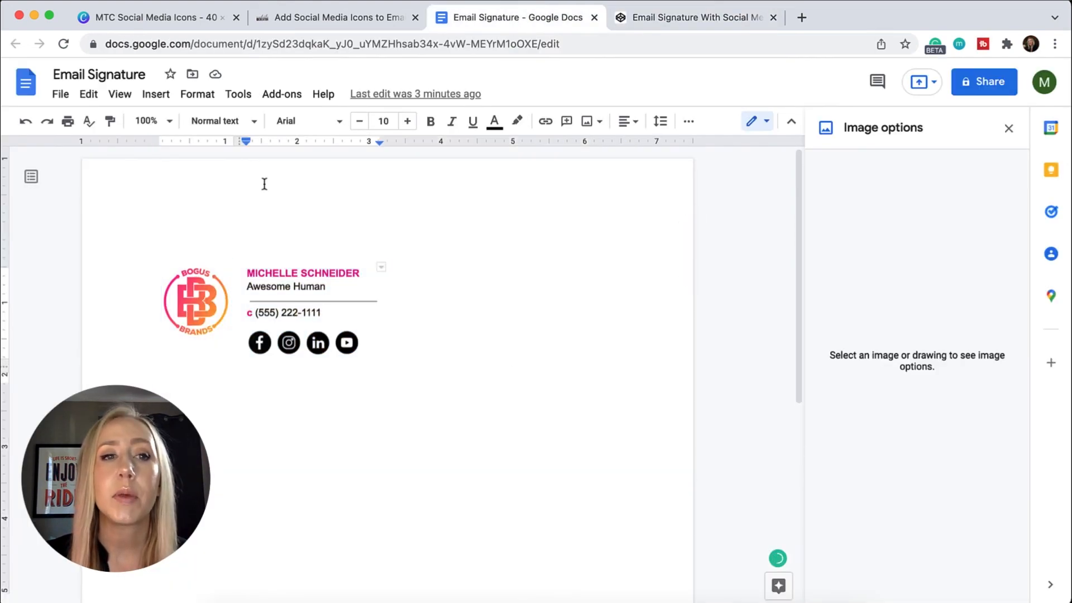
mouse_move(490, 443)
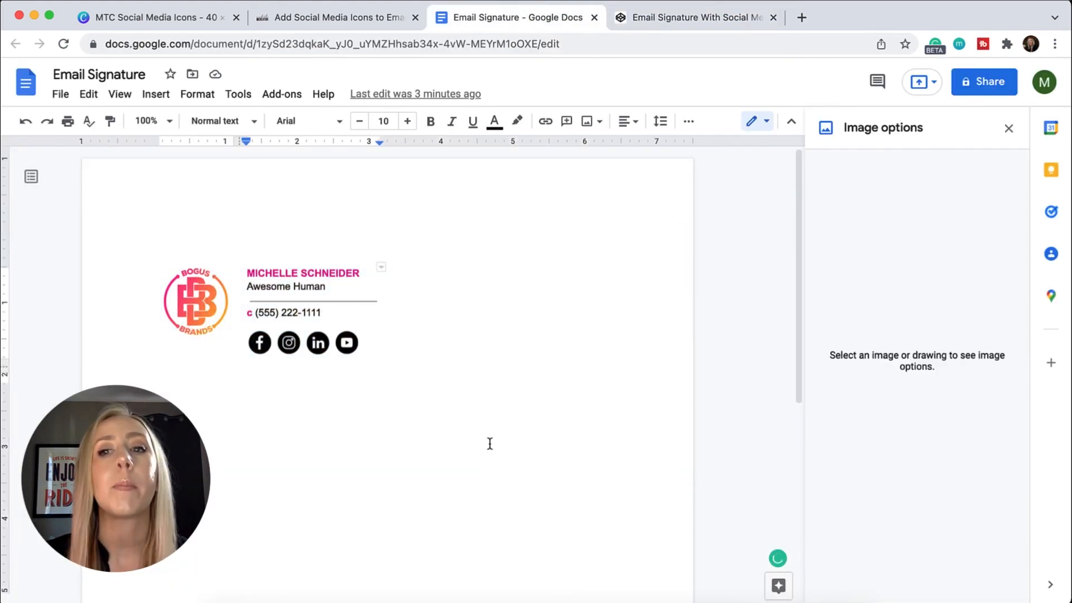